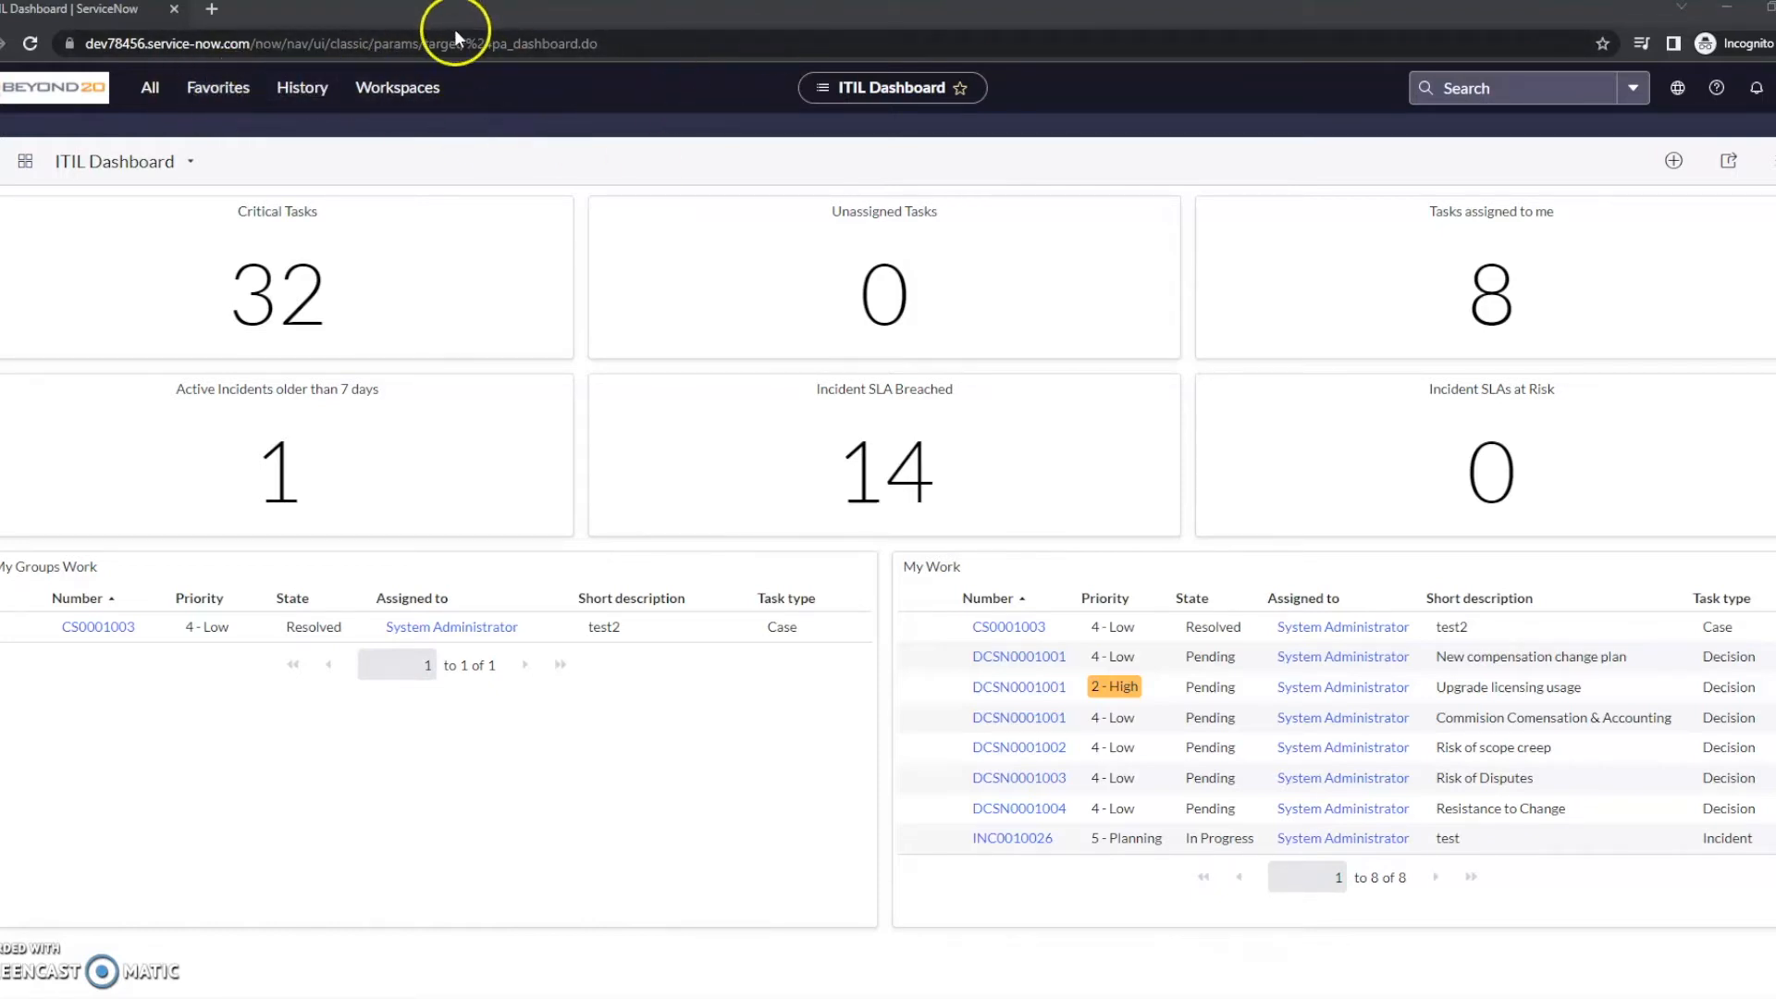
Step: Filter the All navigator by 'tag' to reach My Tags under Self-Service
left_click(148, 87)
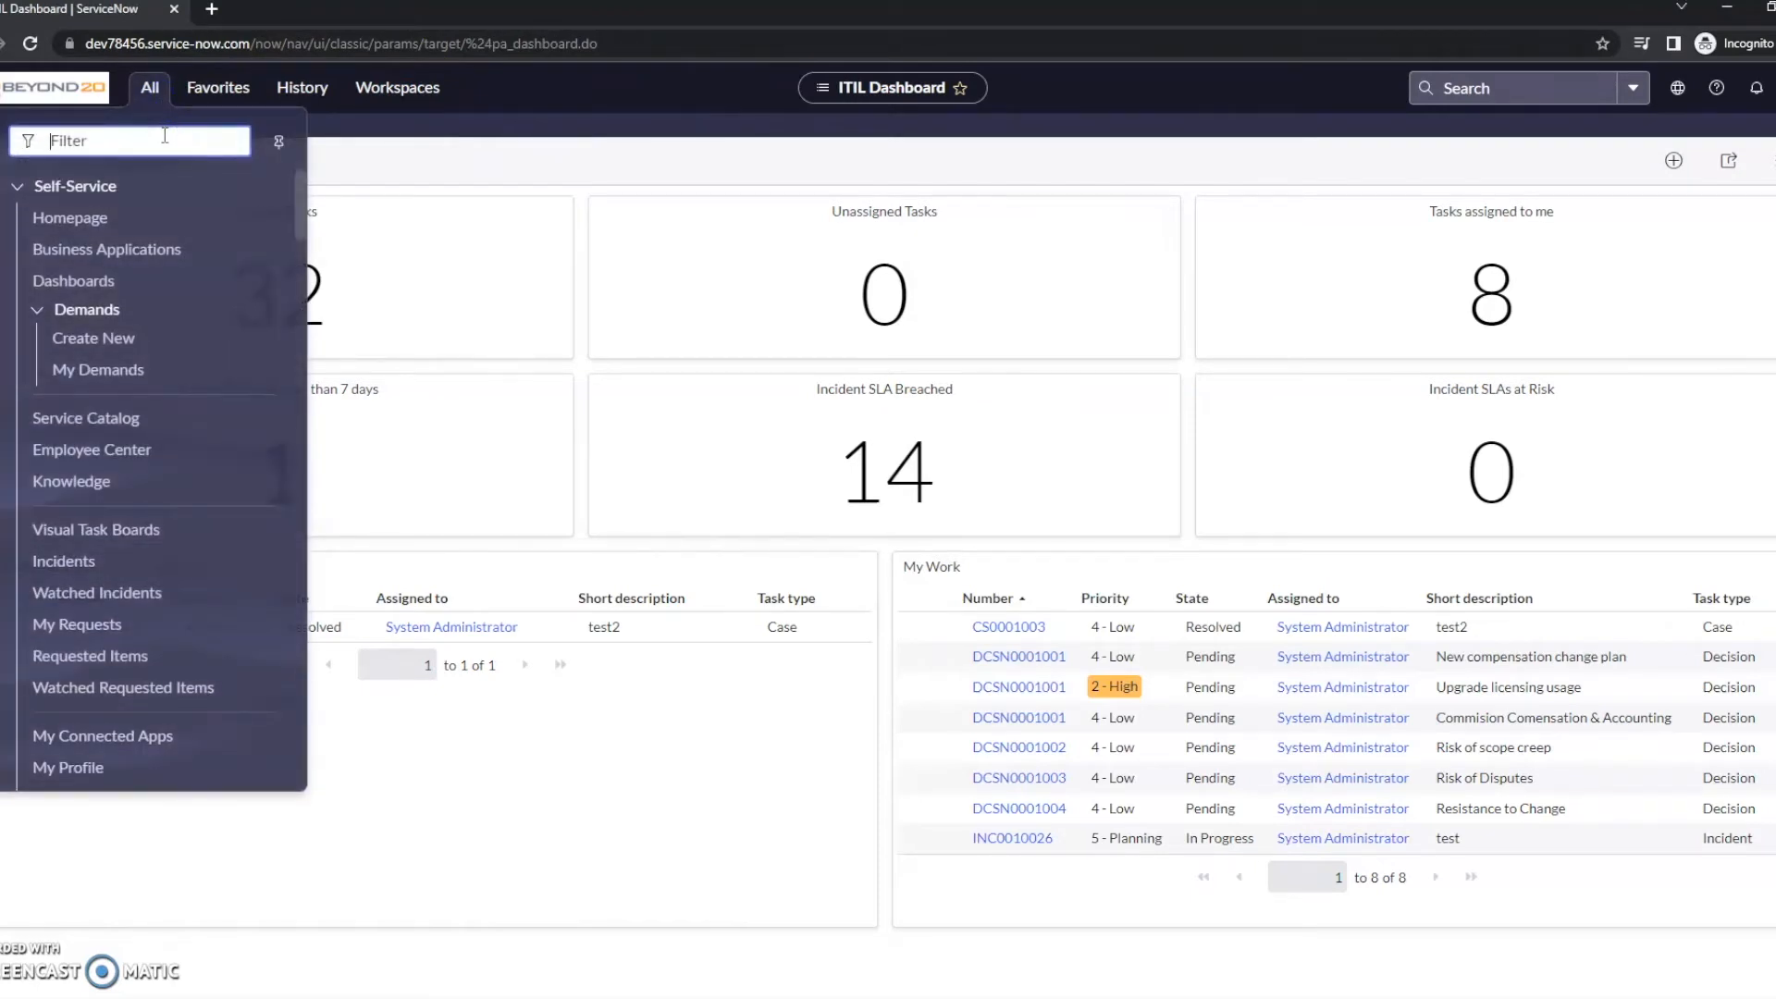
type("tag")
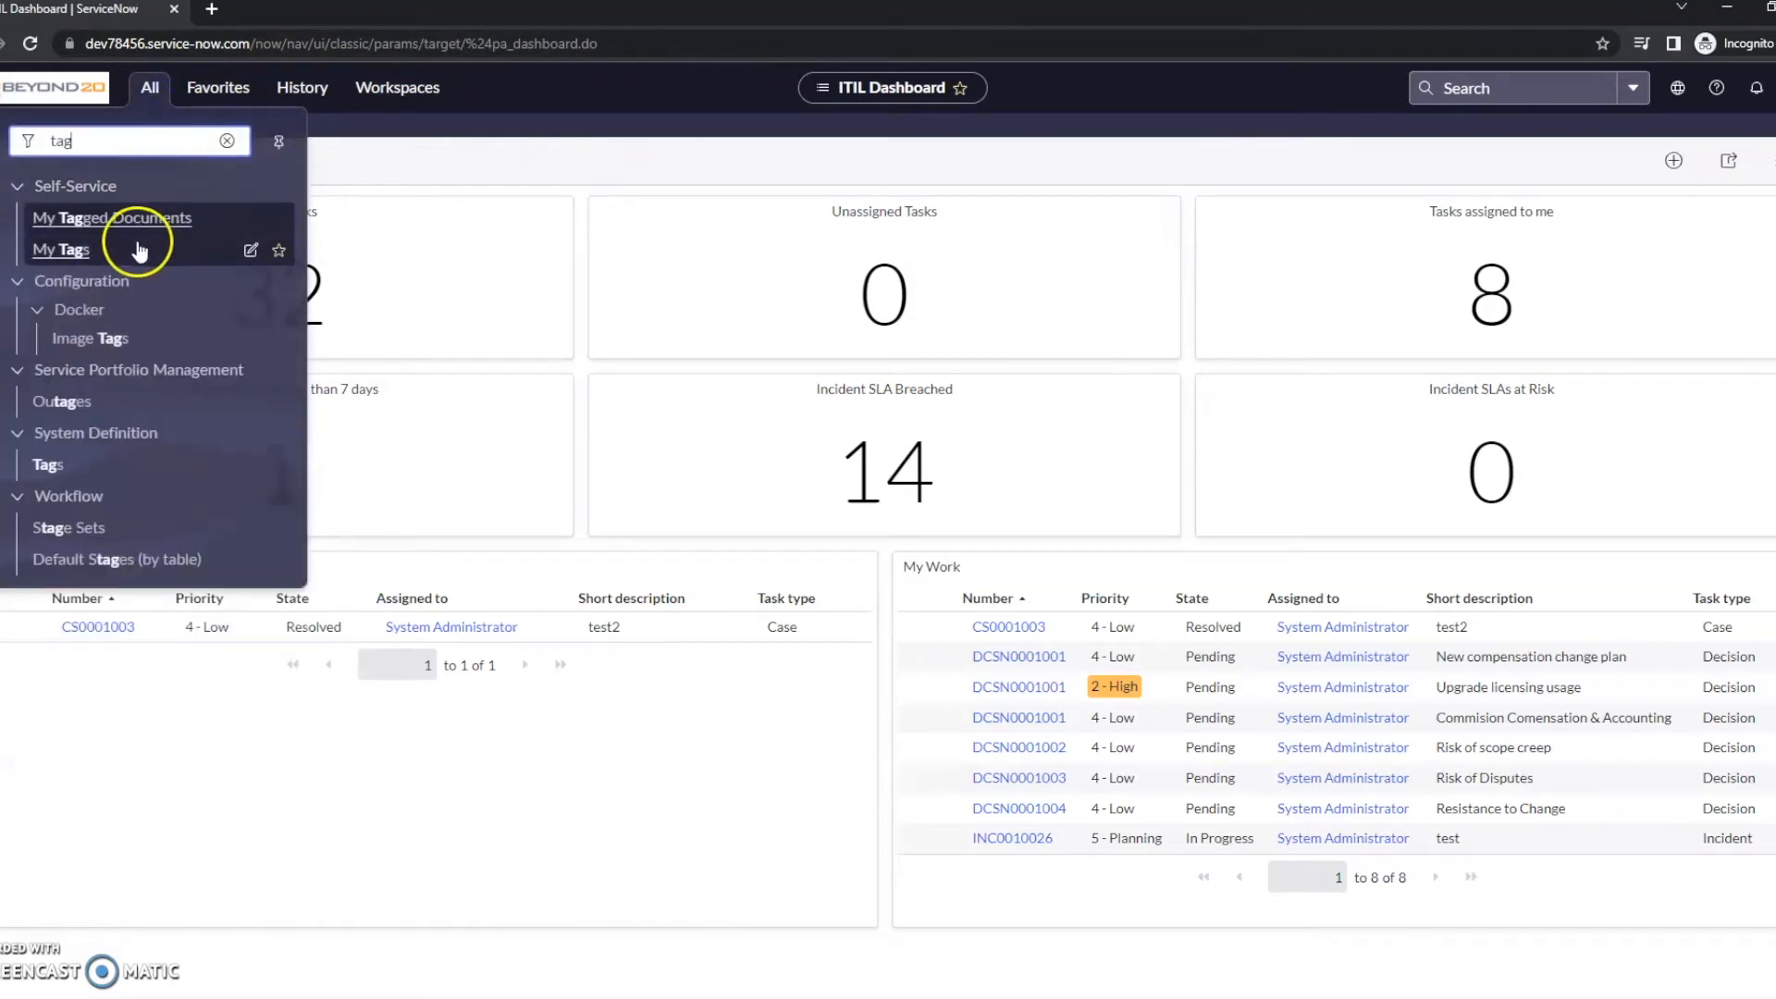
mouse_move(147, 246)
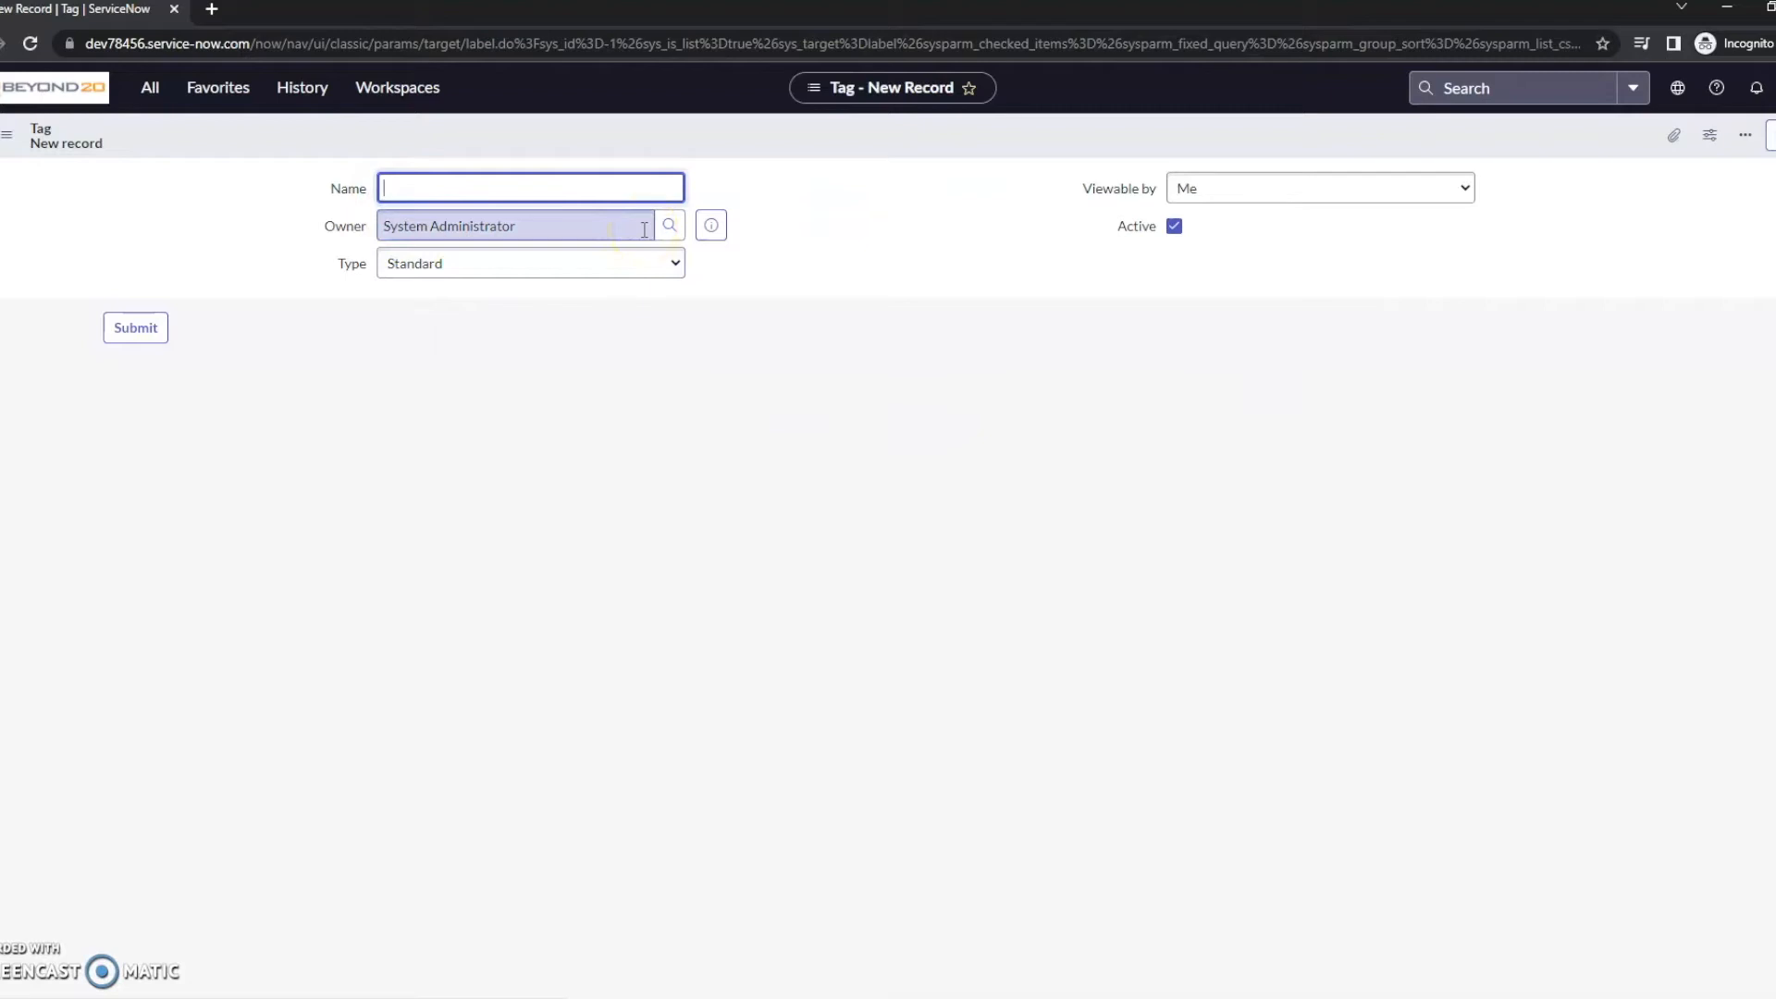
Step: Submit a new tag named 'J.C.'s Cool Stuff' with Viewable by set to Everyone
type("J.C.'s")
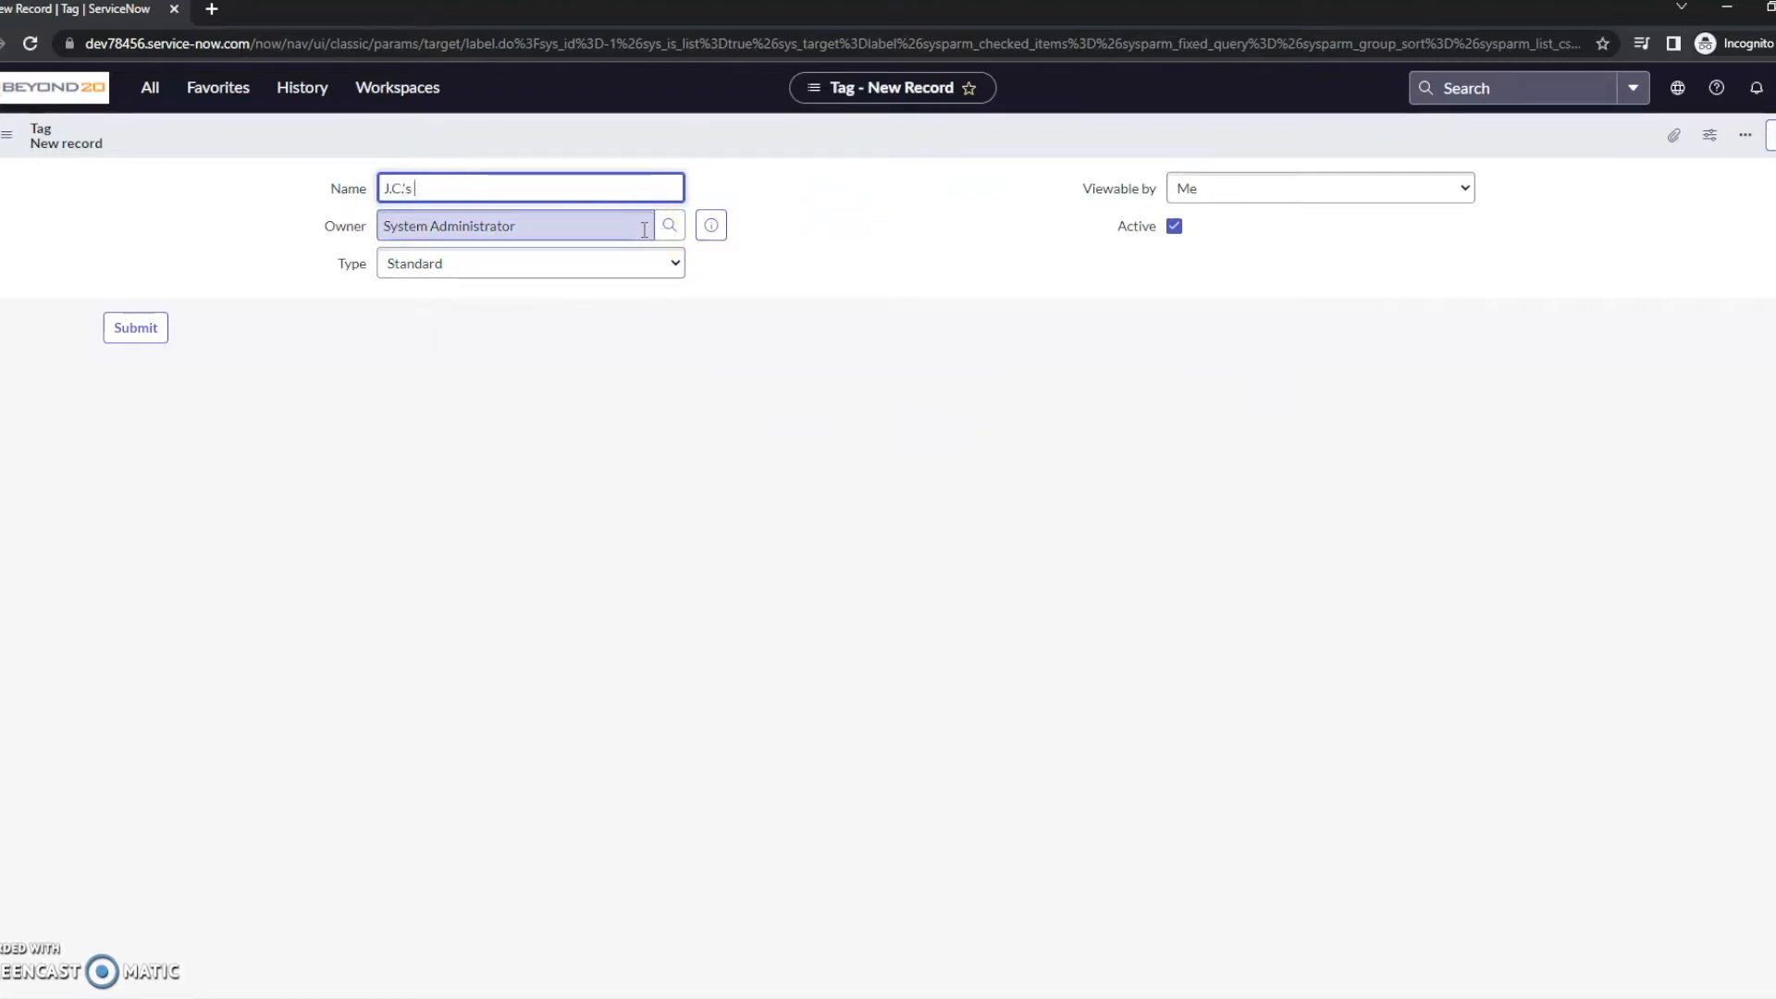
type("Coll")
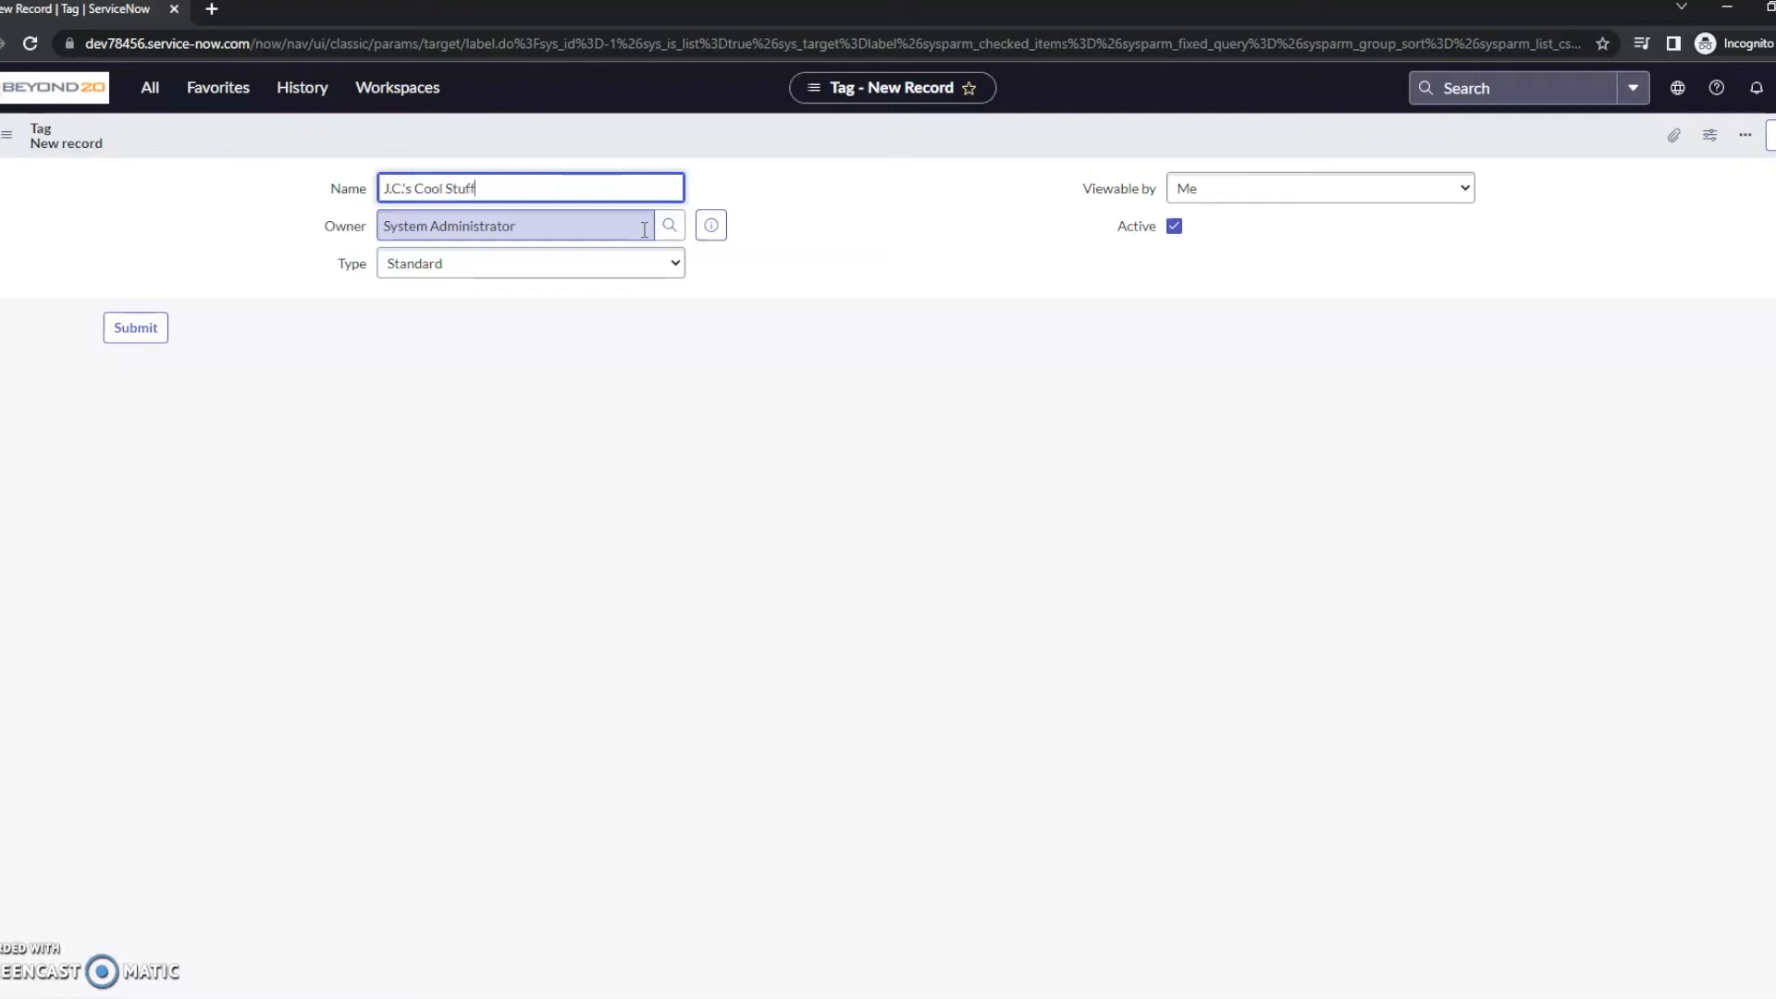
left_click(1319, 189)
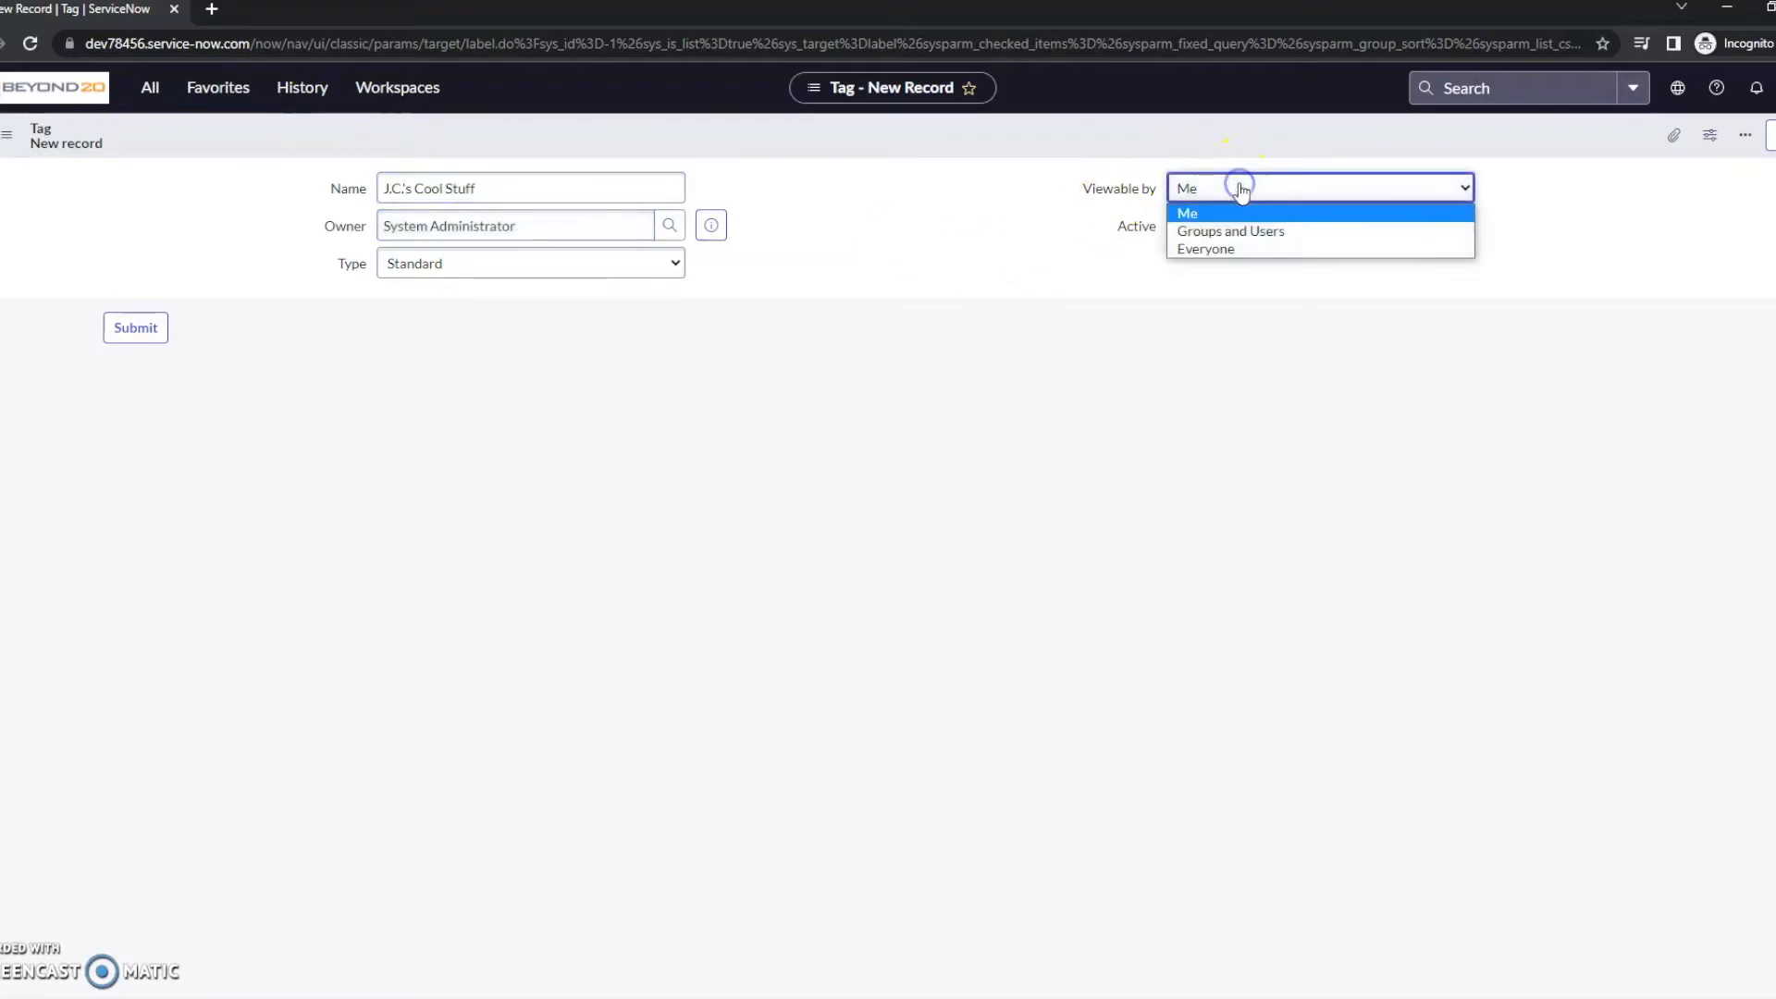
left_click(1204, 249)
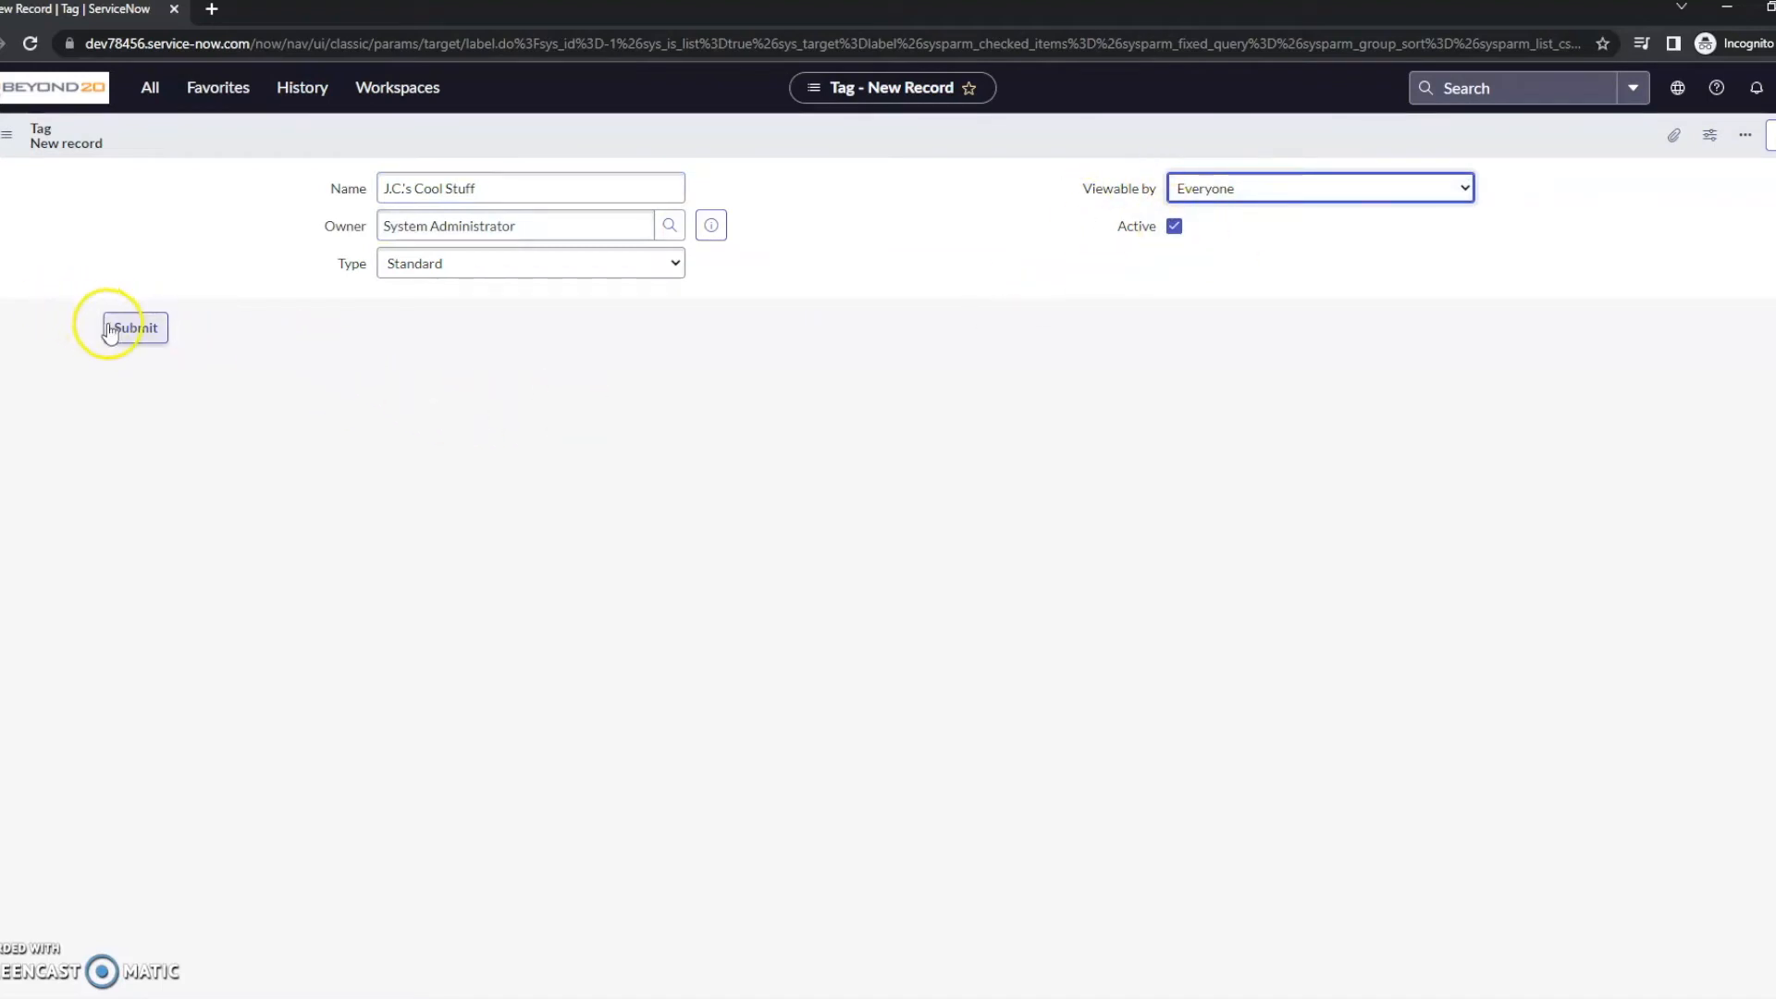
left_click(134, 329)
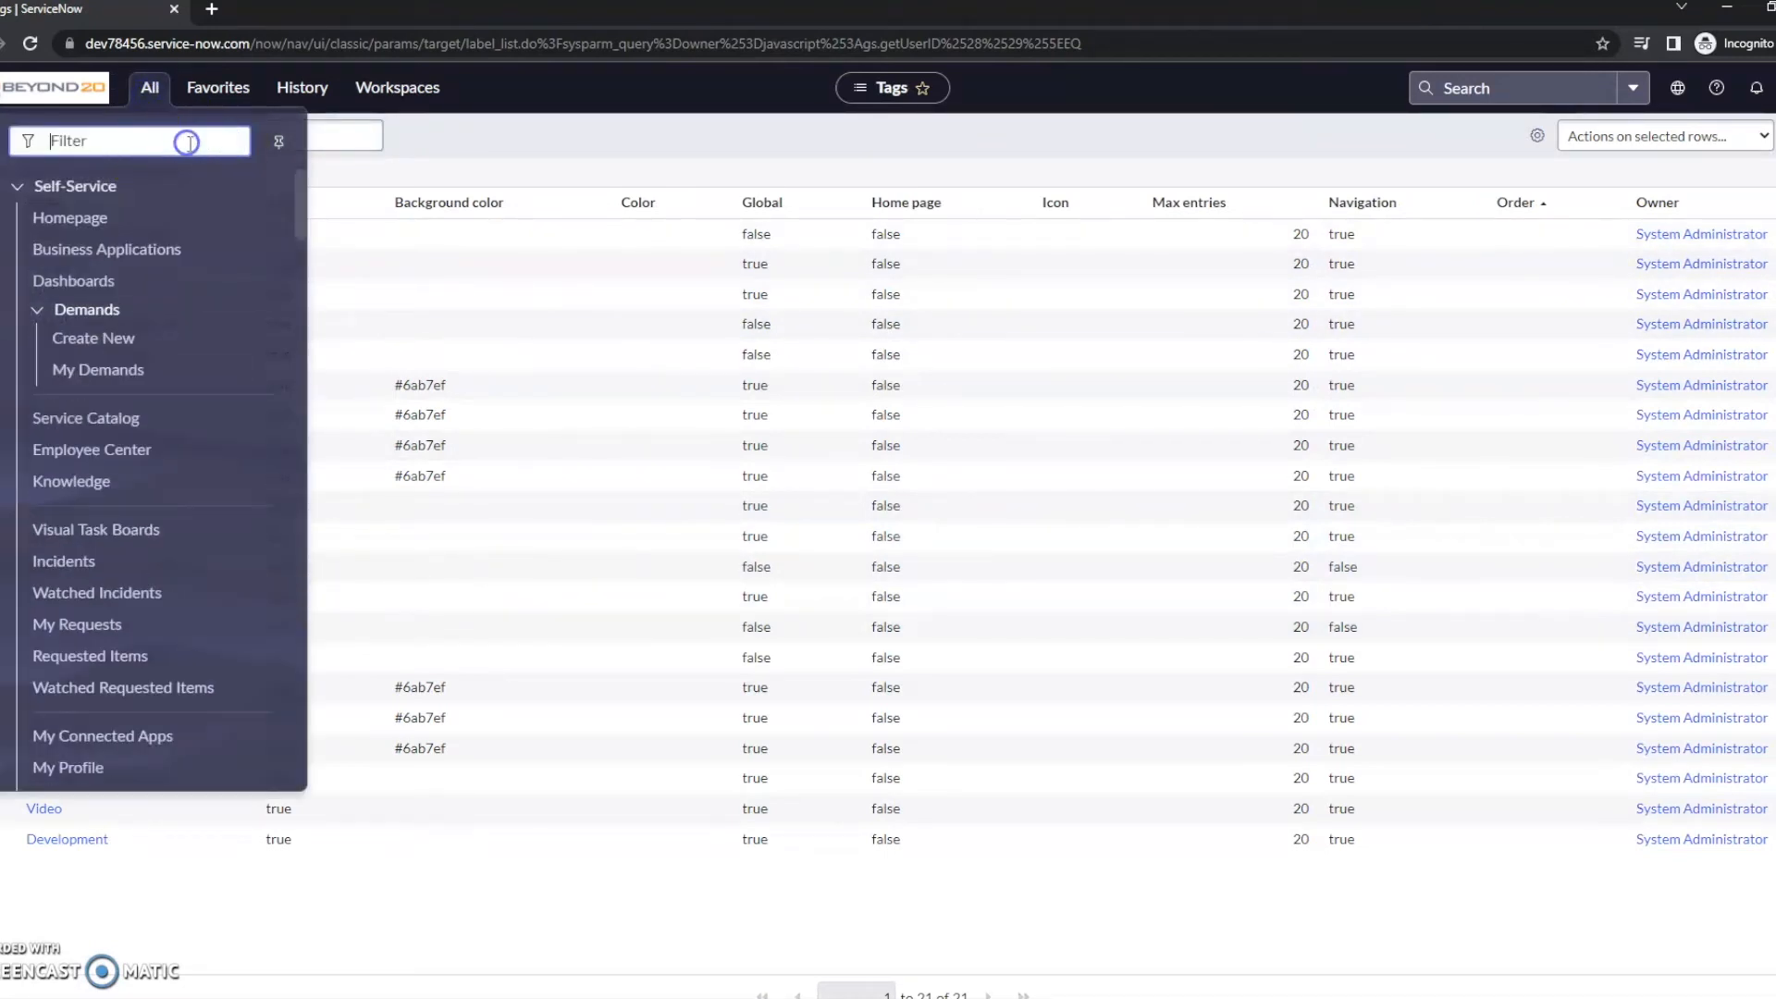
Step: Open incident INC0000041 from the Incidents list and add the J.C.'s Cool Stuff tag
type("incident")
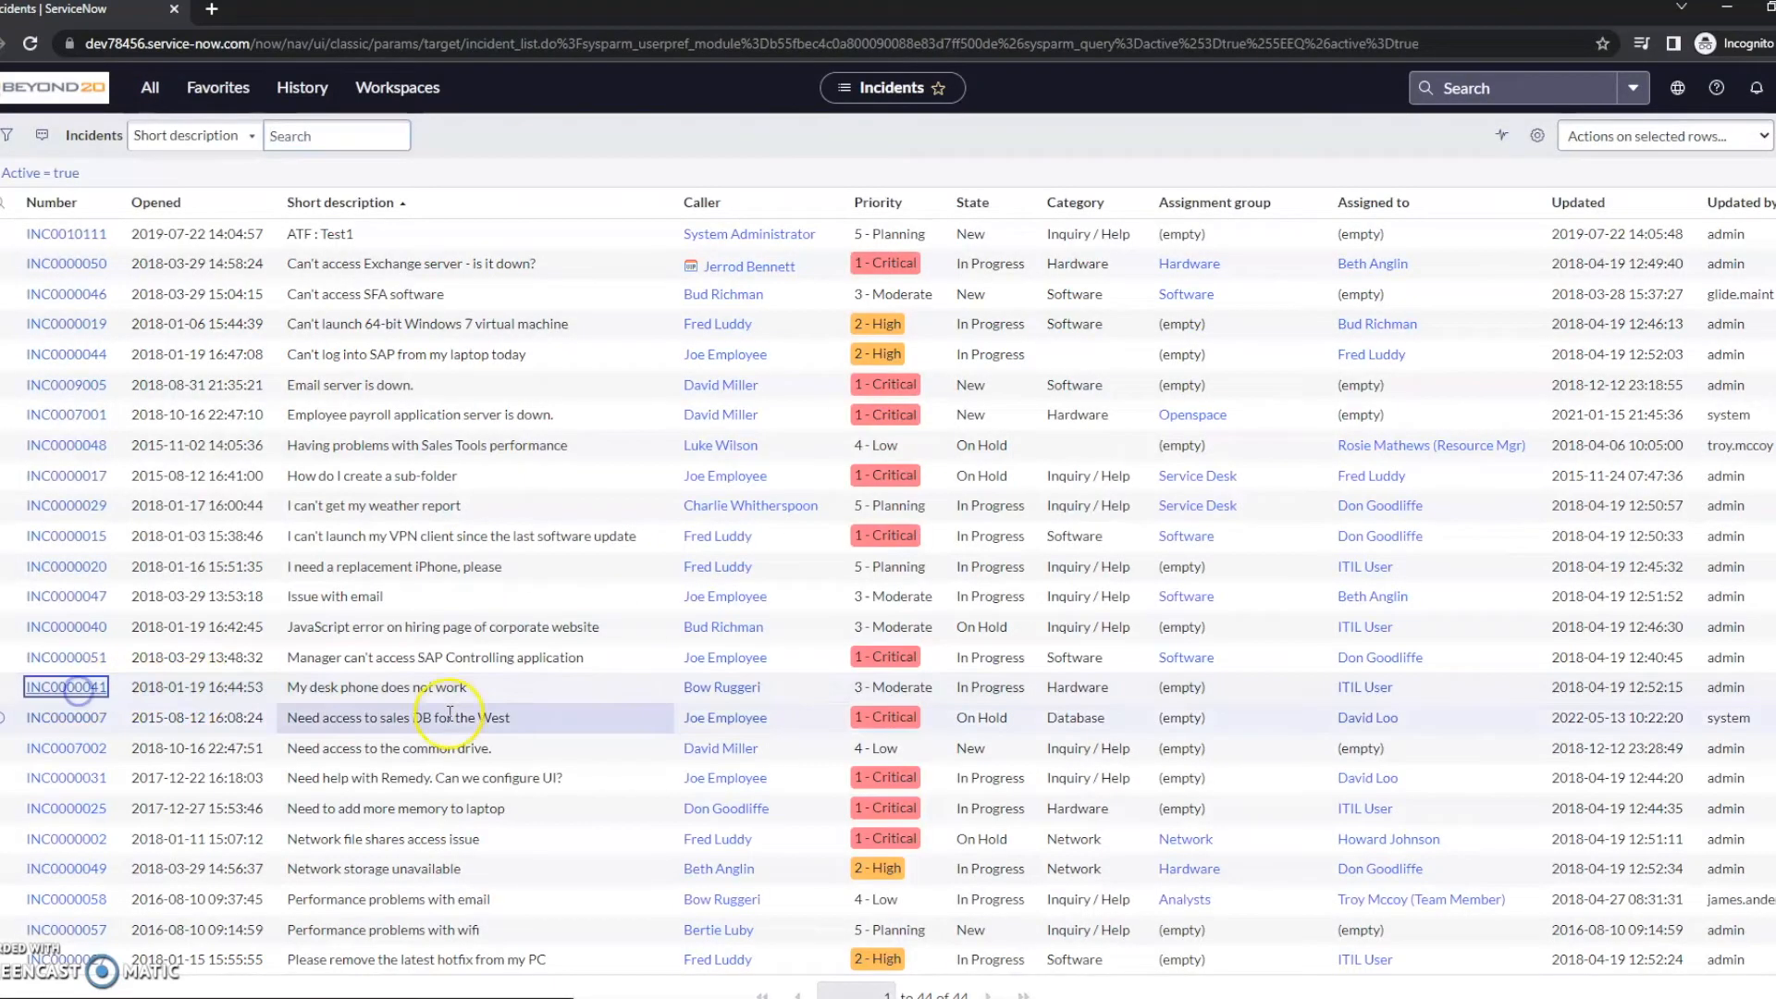
left_click(65, 686)
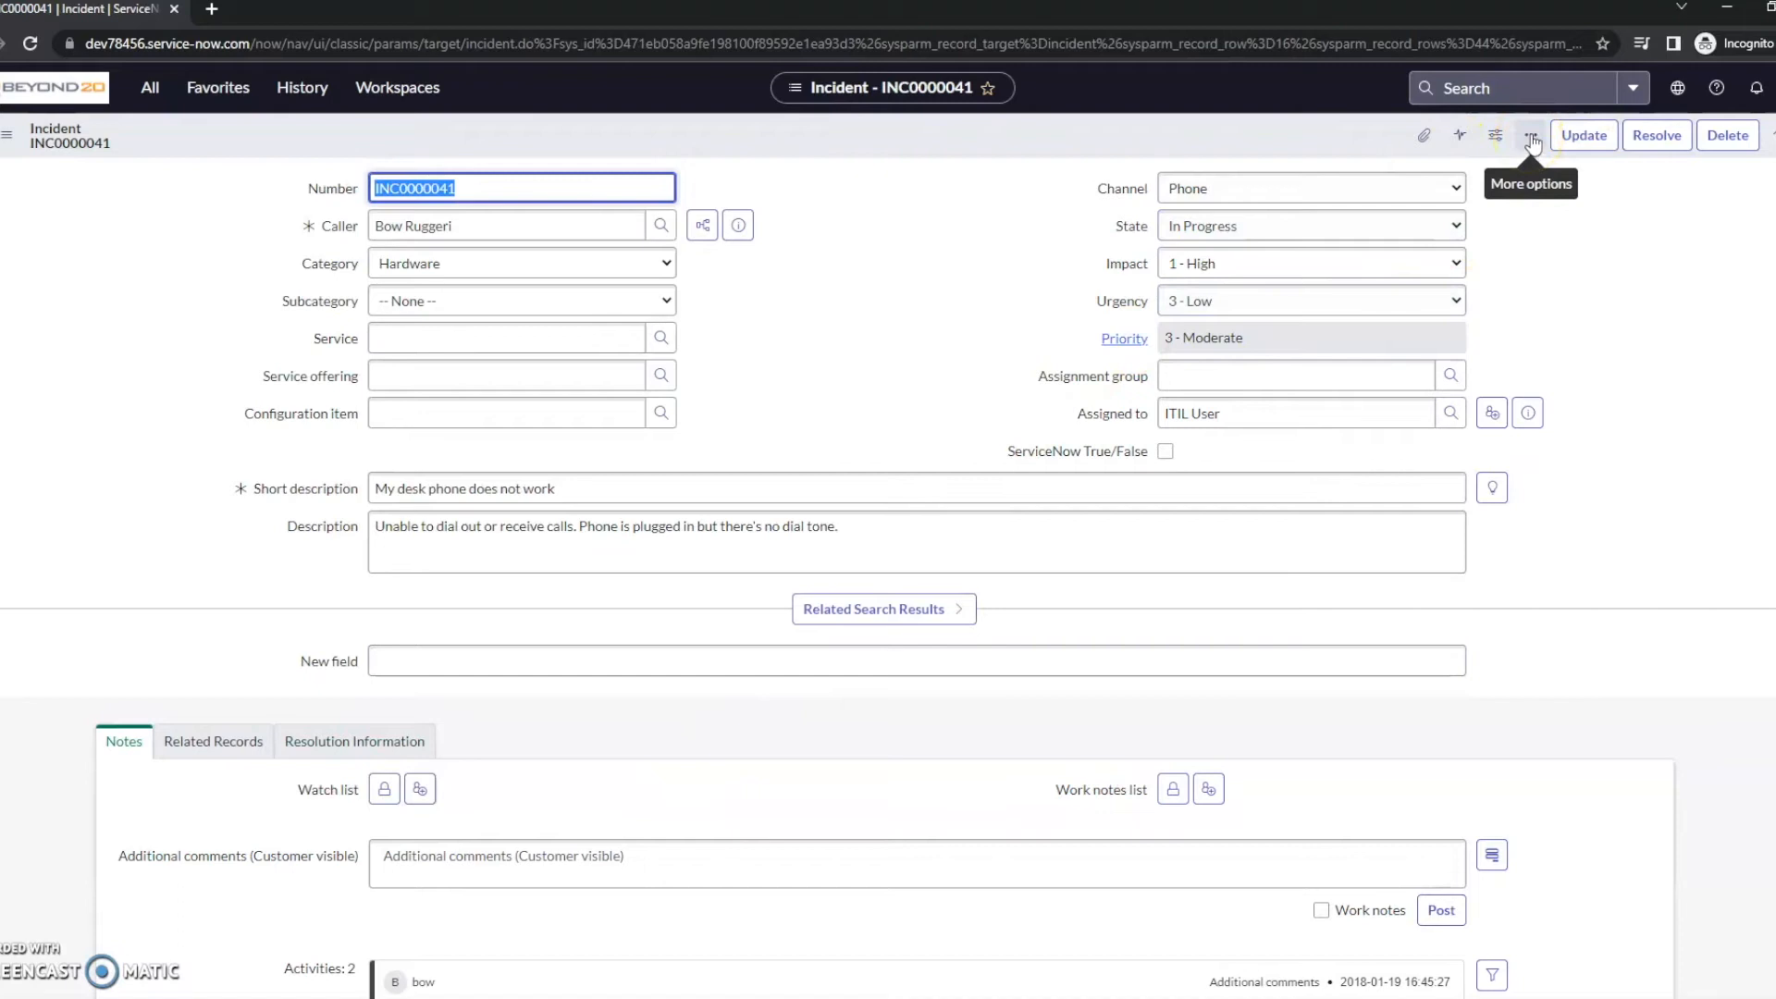
left_click(1530, 135)
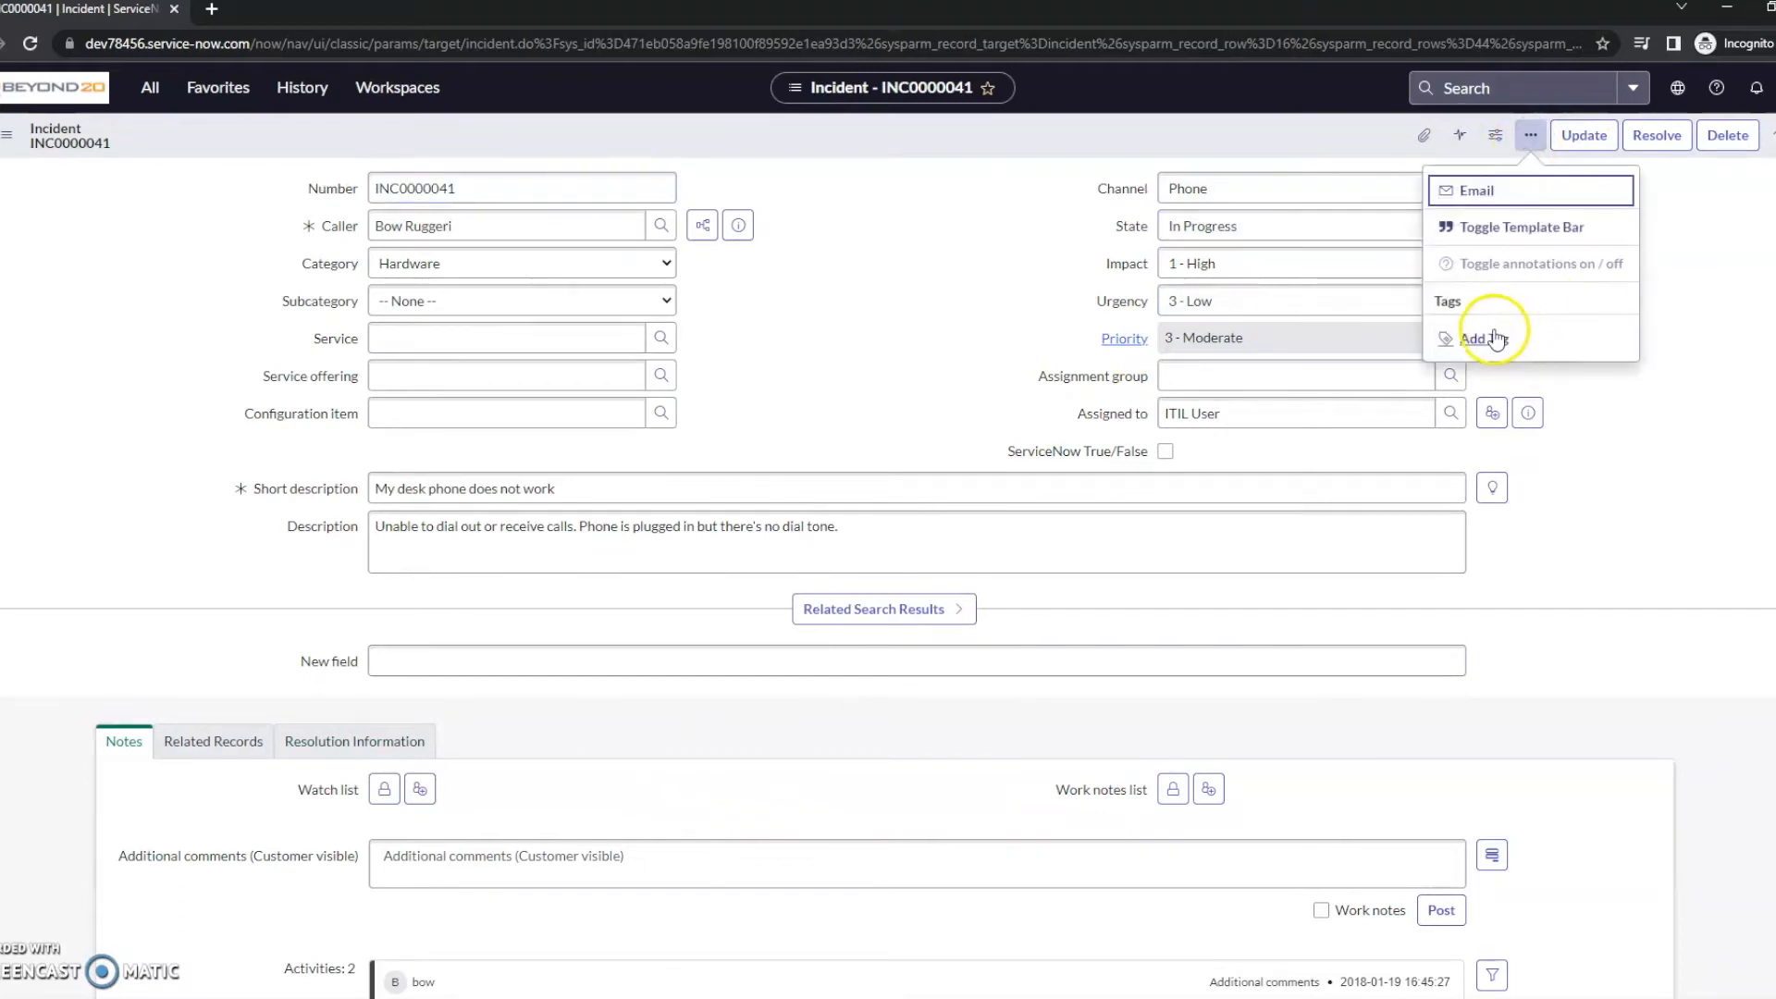
left_click(1484, 337)
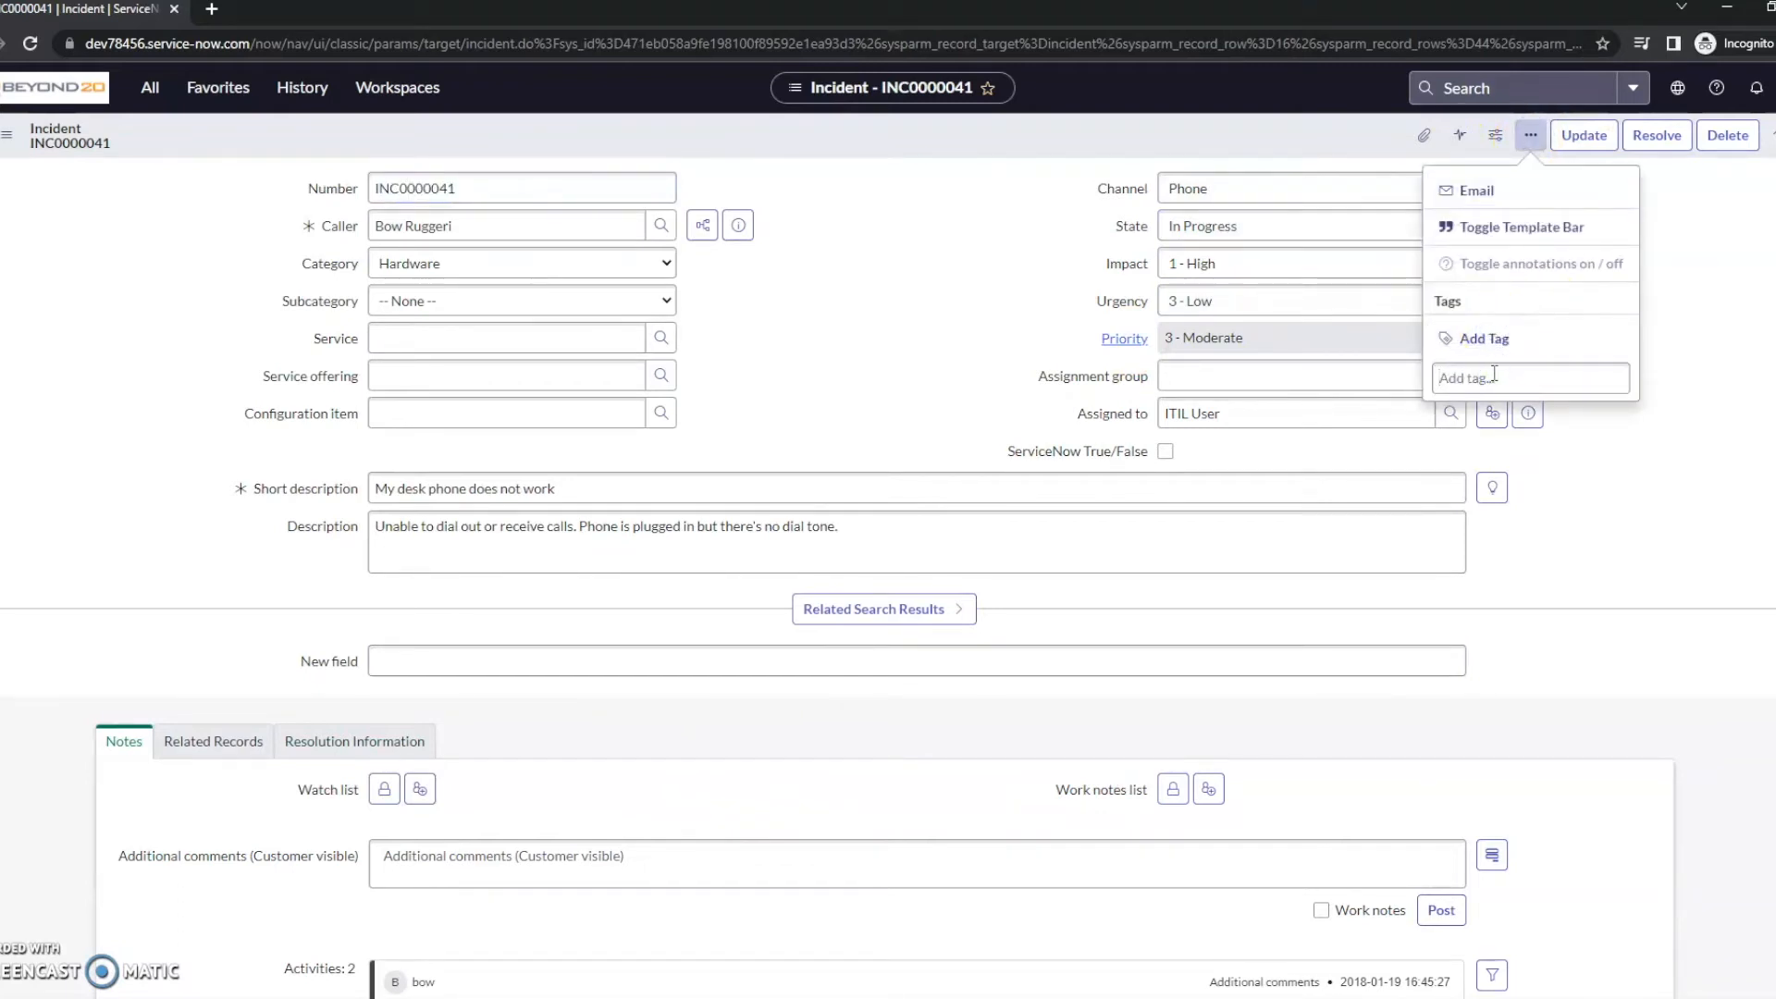
type("J")
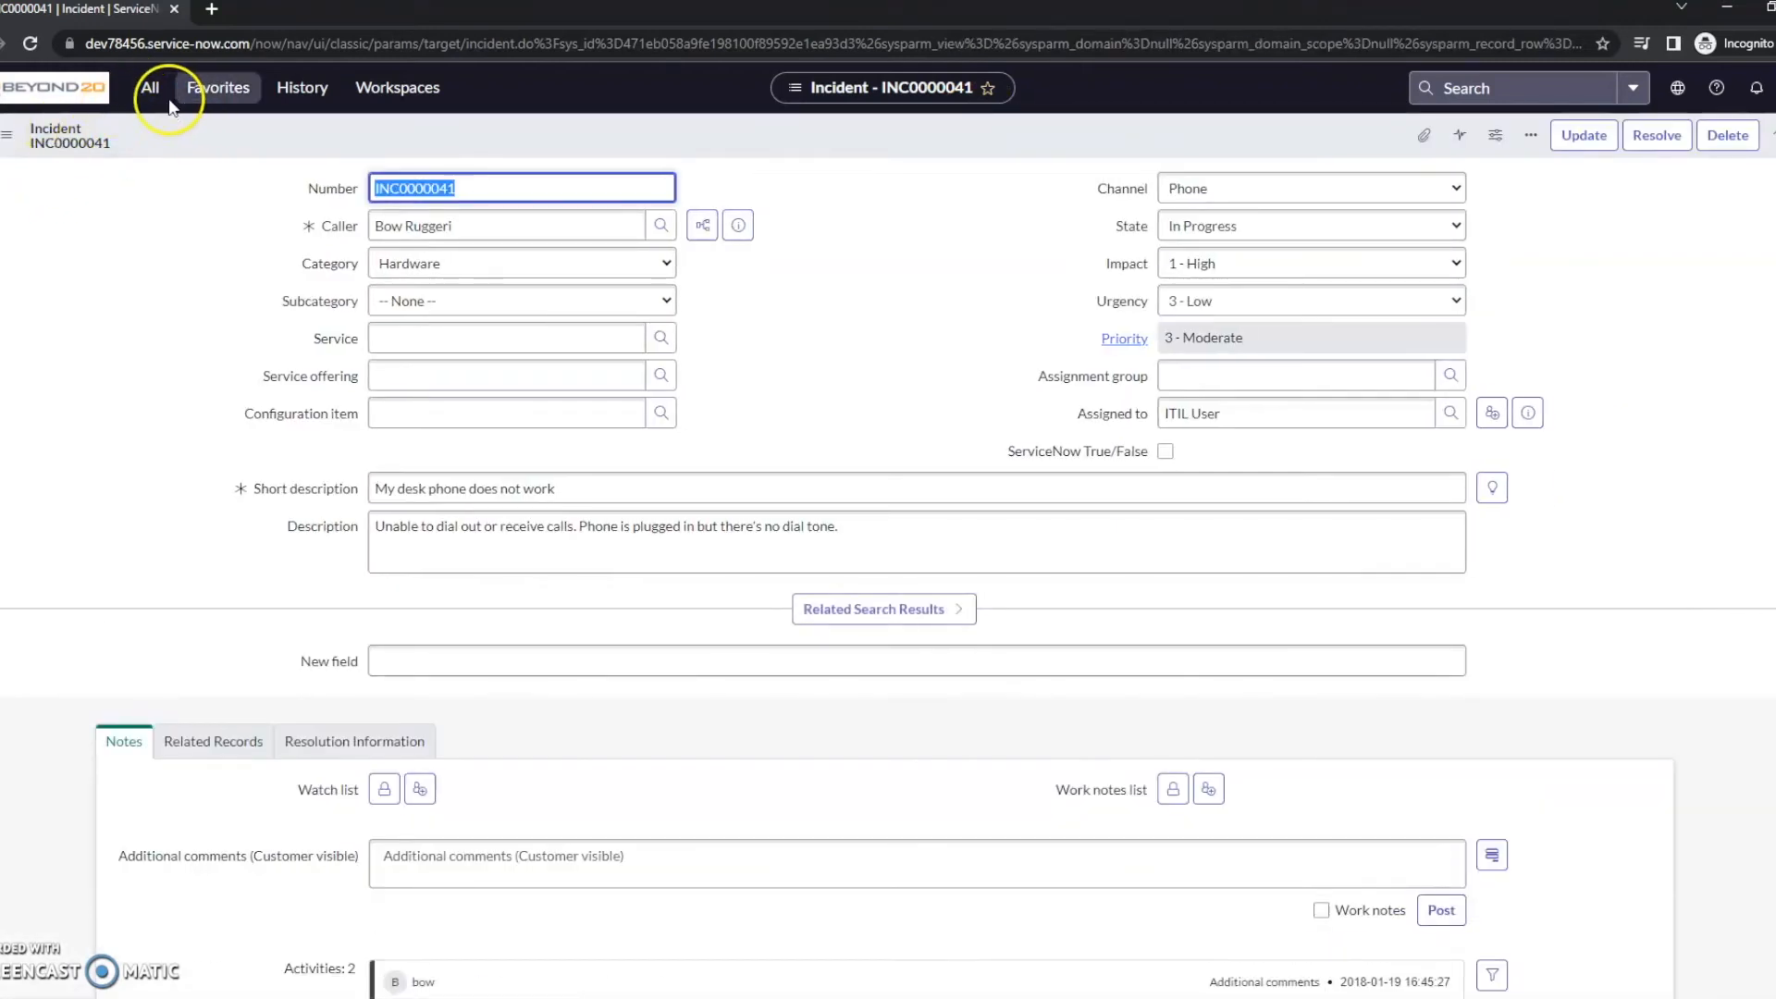
Step: Open change request CHG0040004 from the change list and add the J.C.'s Cool Stuff tag
left_click(148, 87)
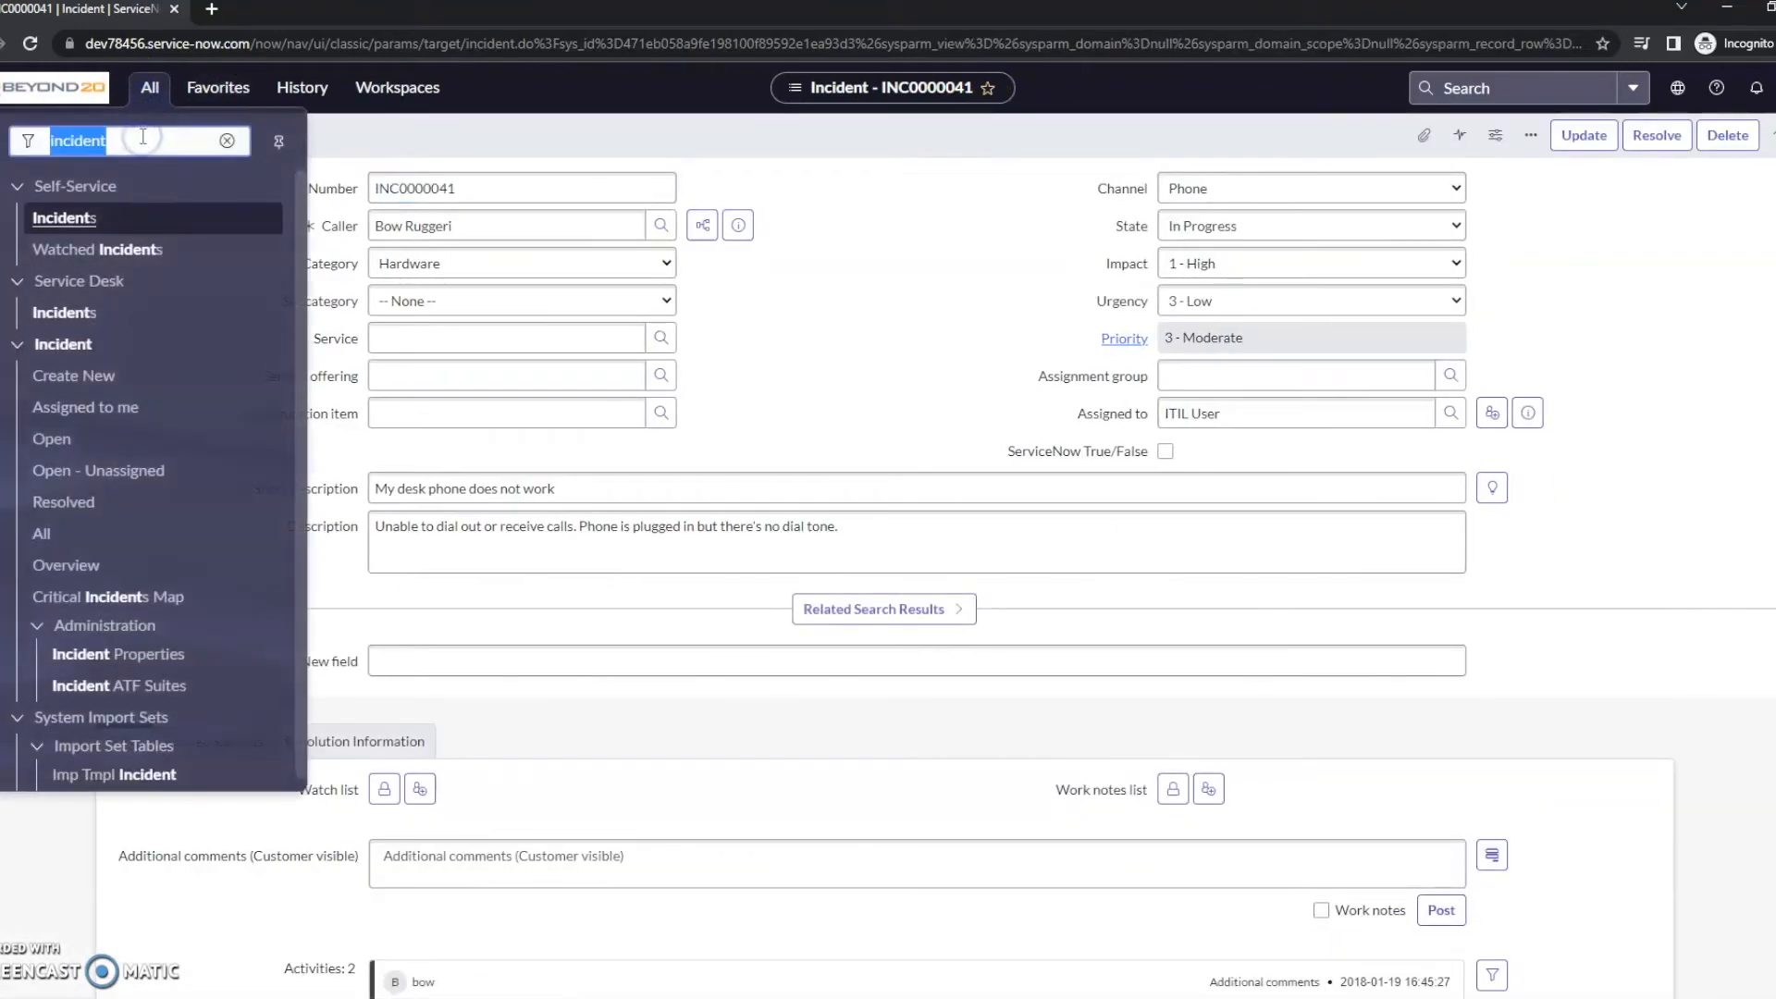
type("change")
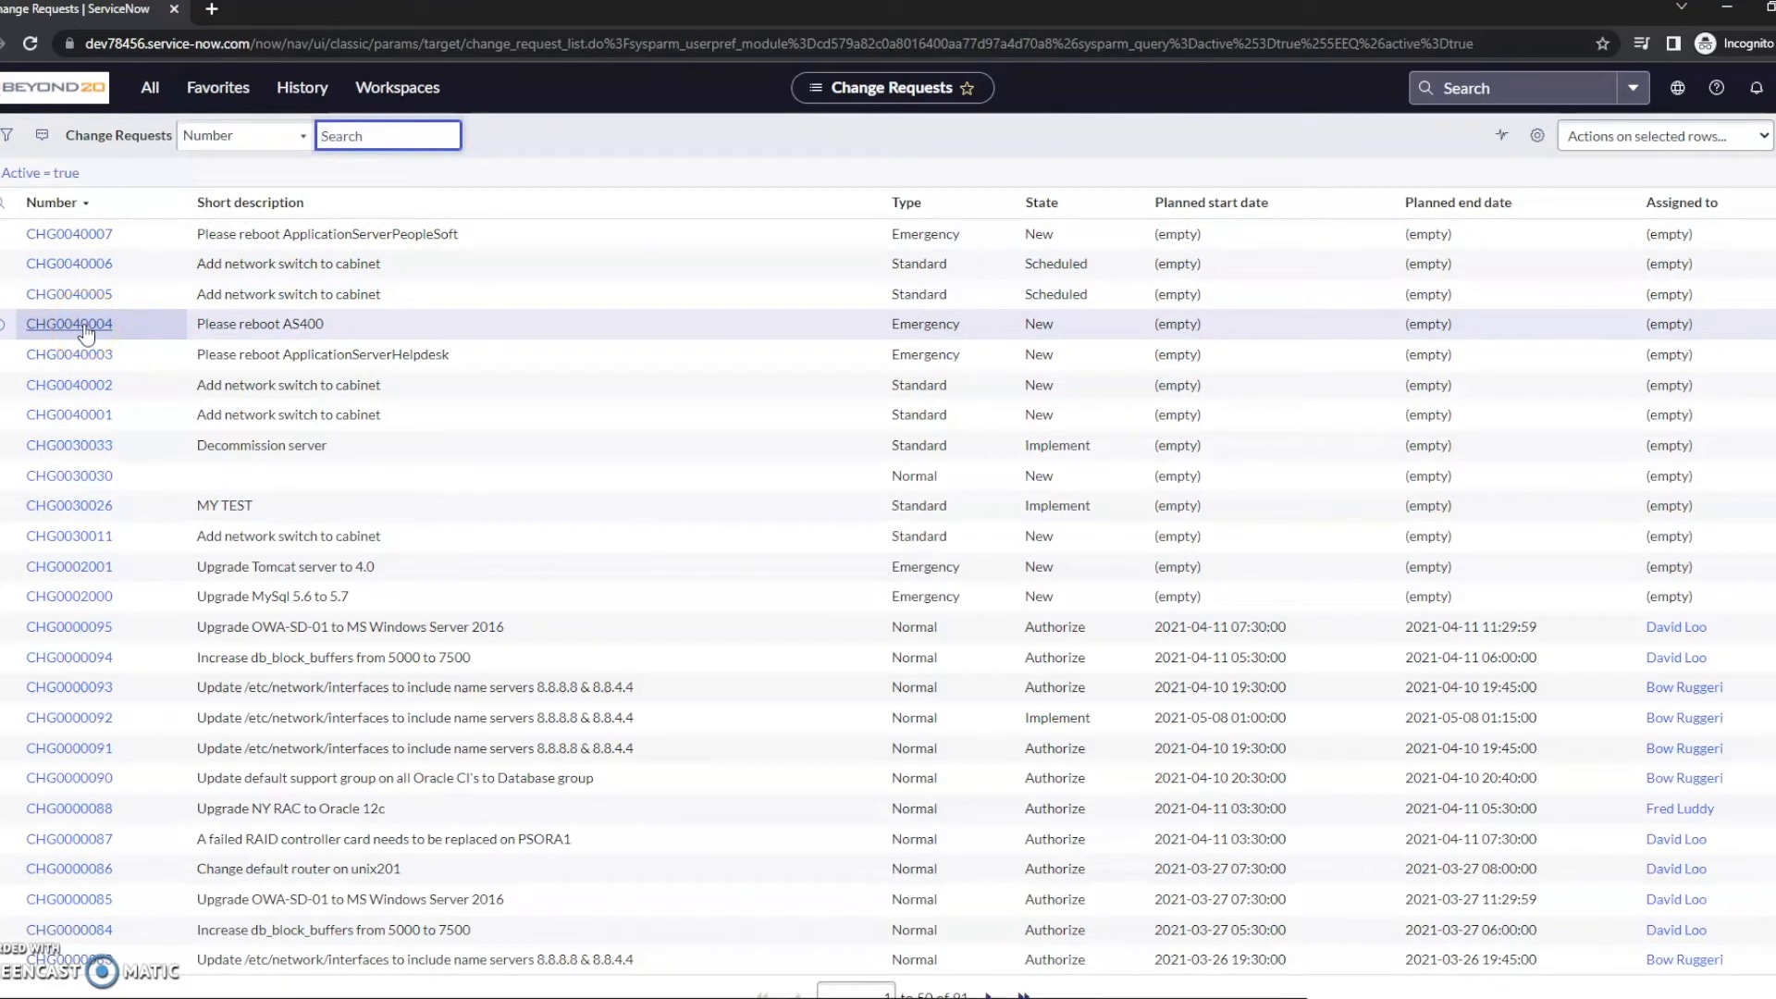
left_click(68, 325)
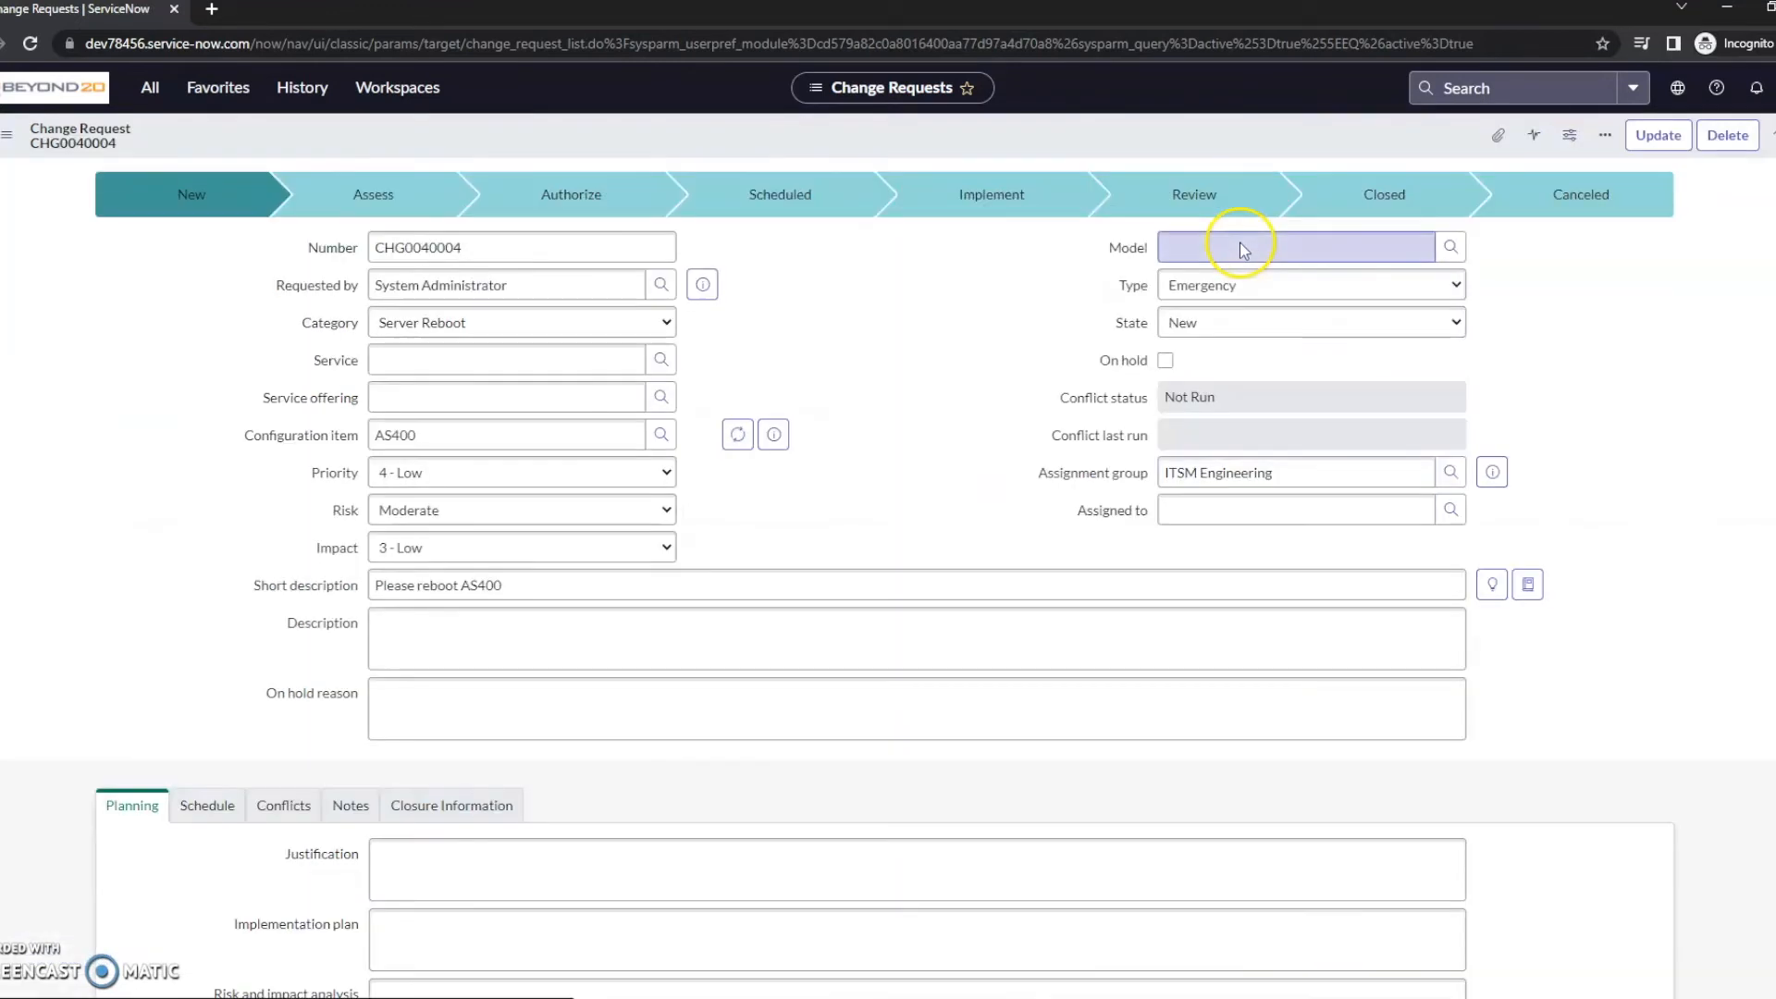
left_click(1604, 135)
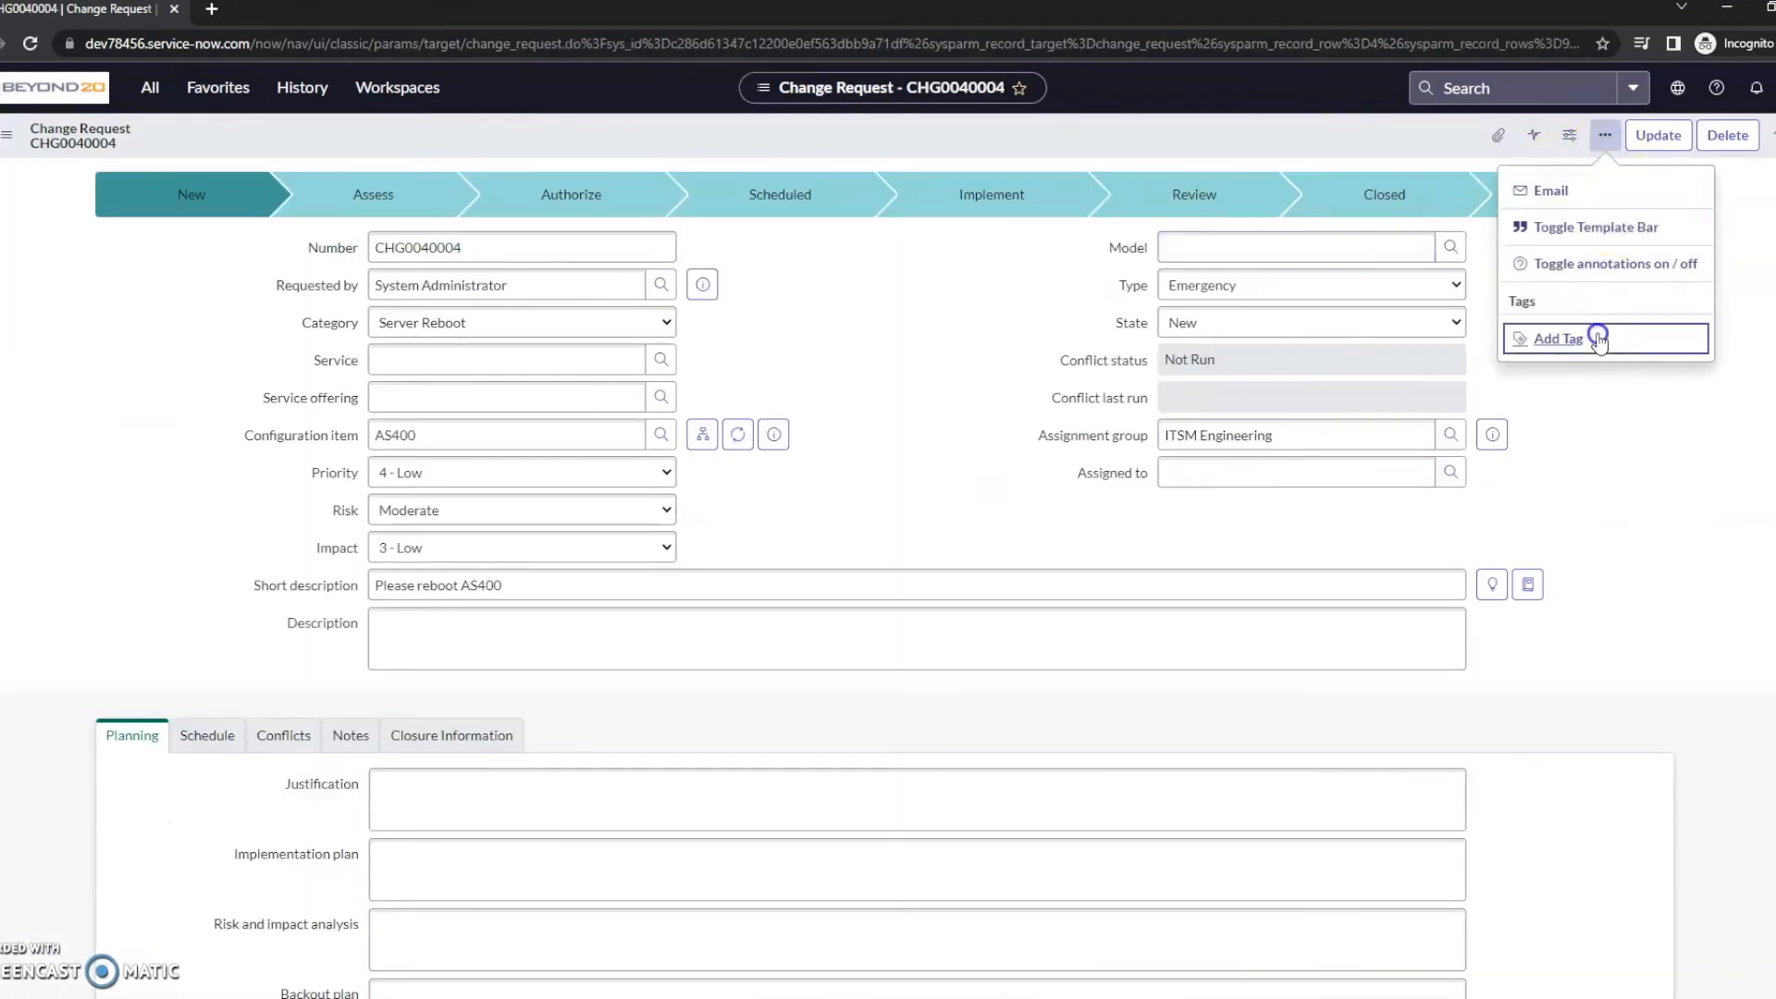
left_click(1556, 336)
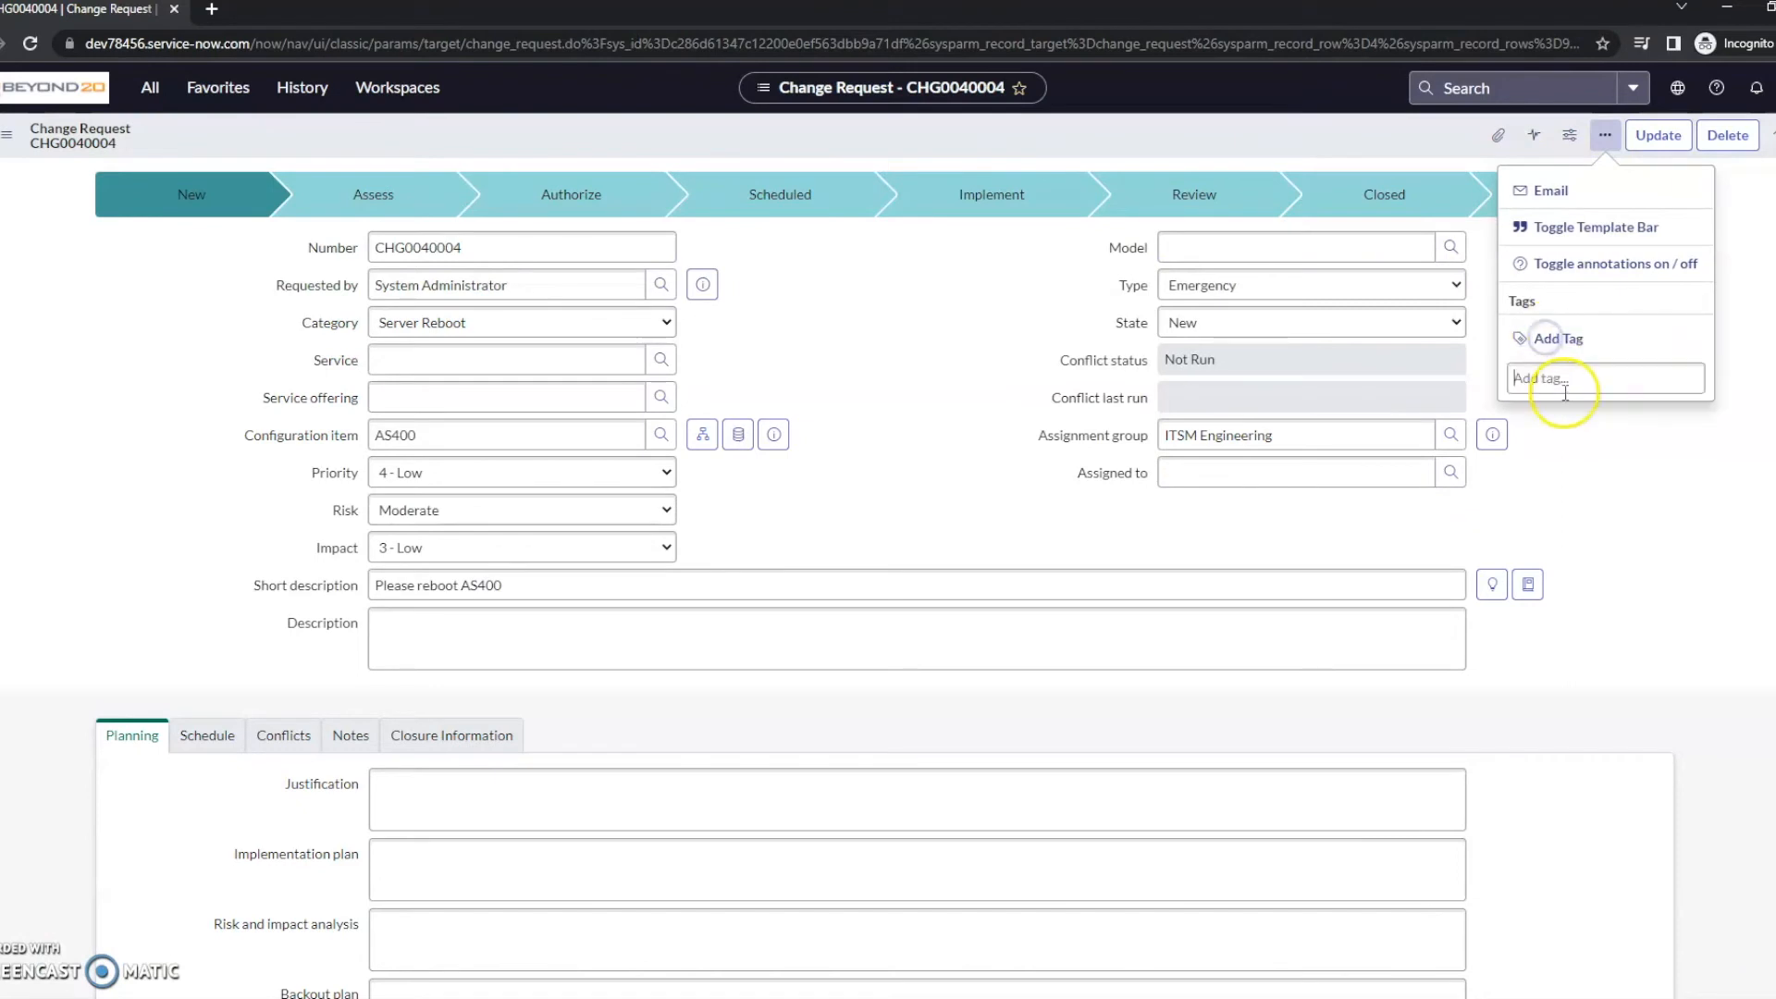
type("J")
type("change")
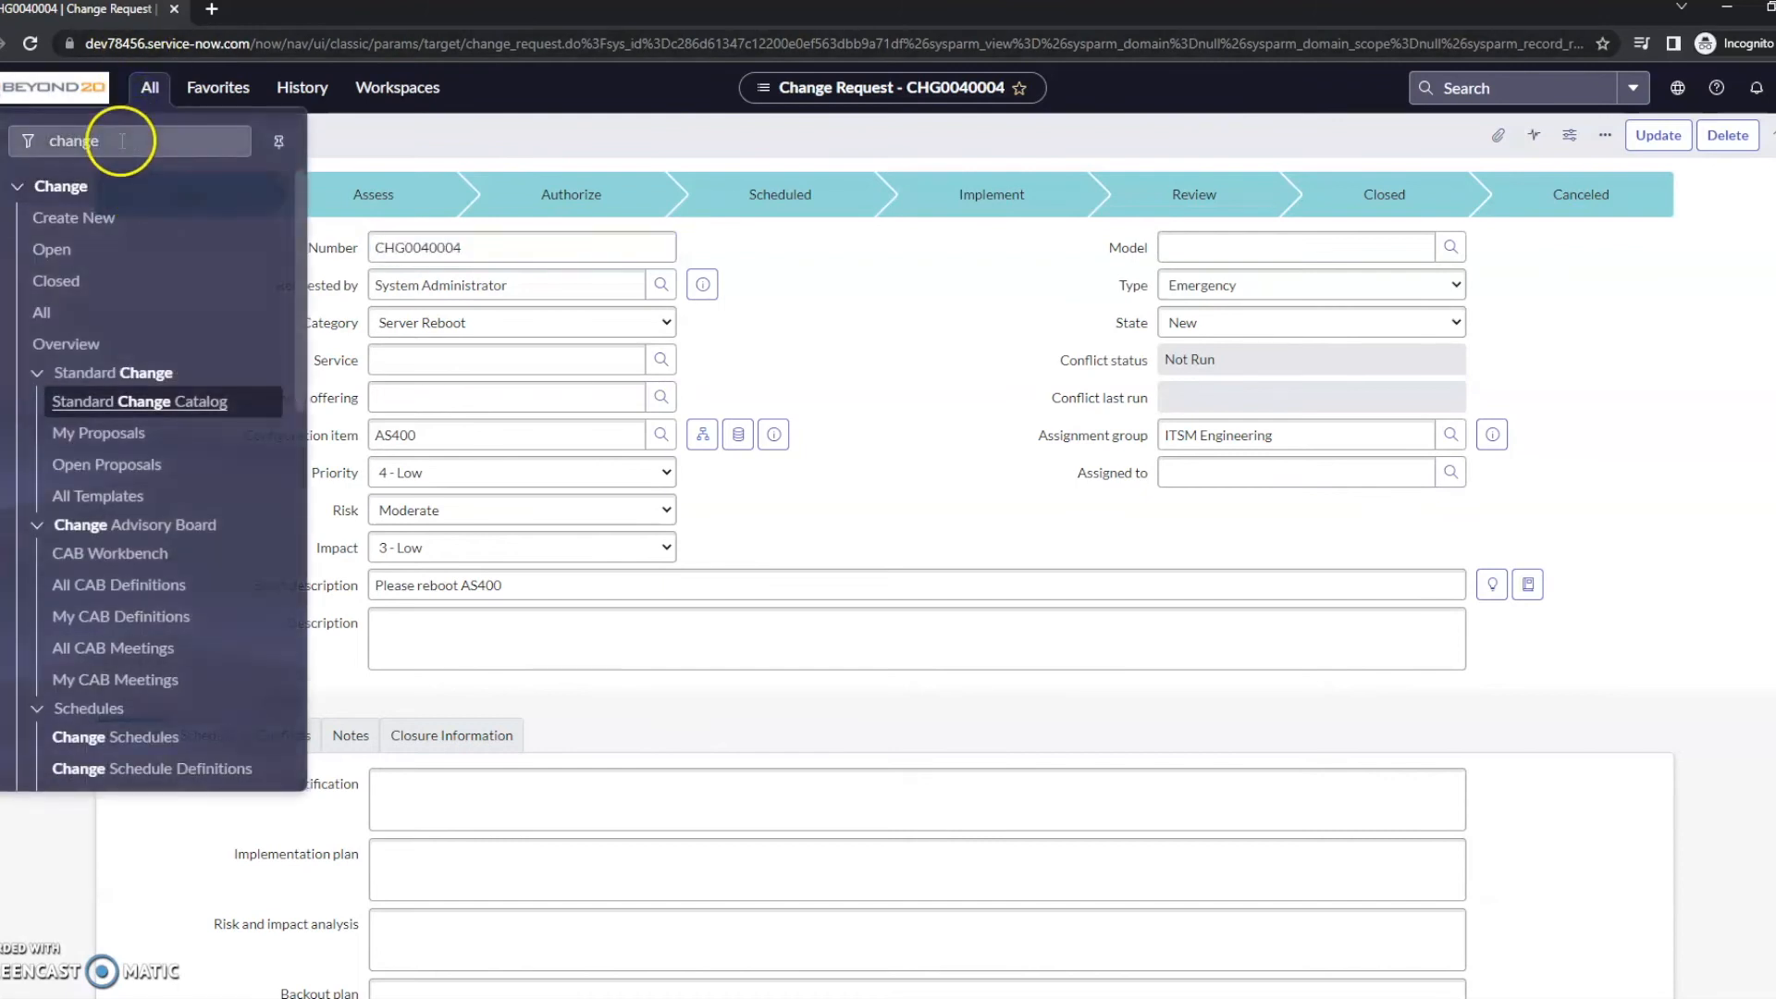
Step: Filter the navigator by 'tag' and go to My Tagged Documents
left_click(122, 141)
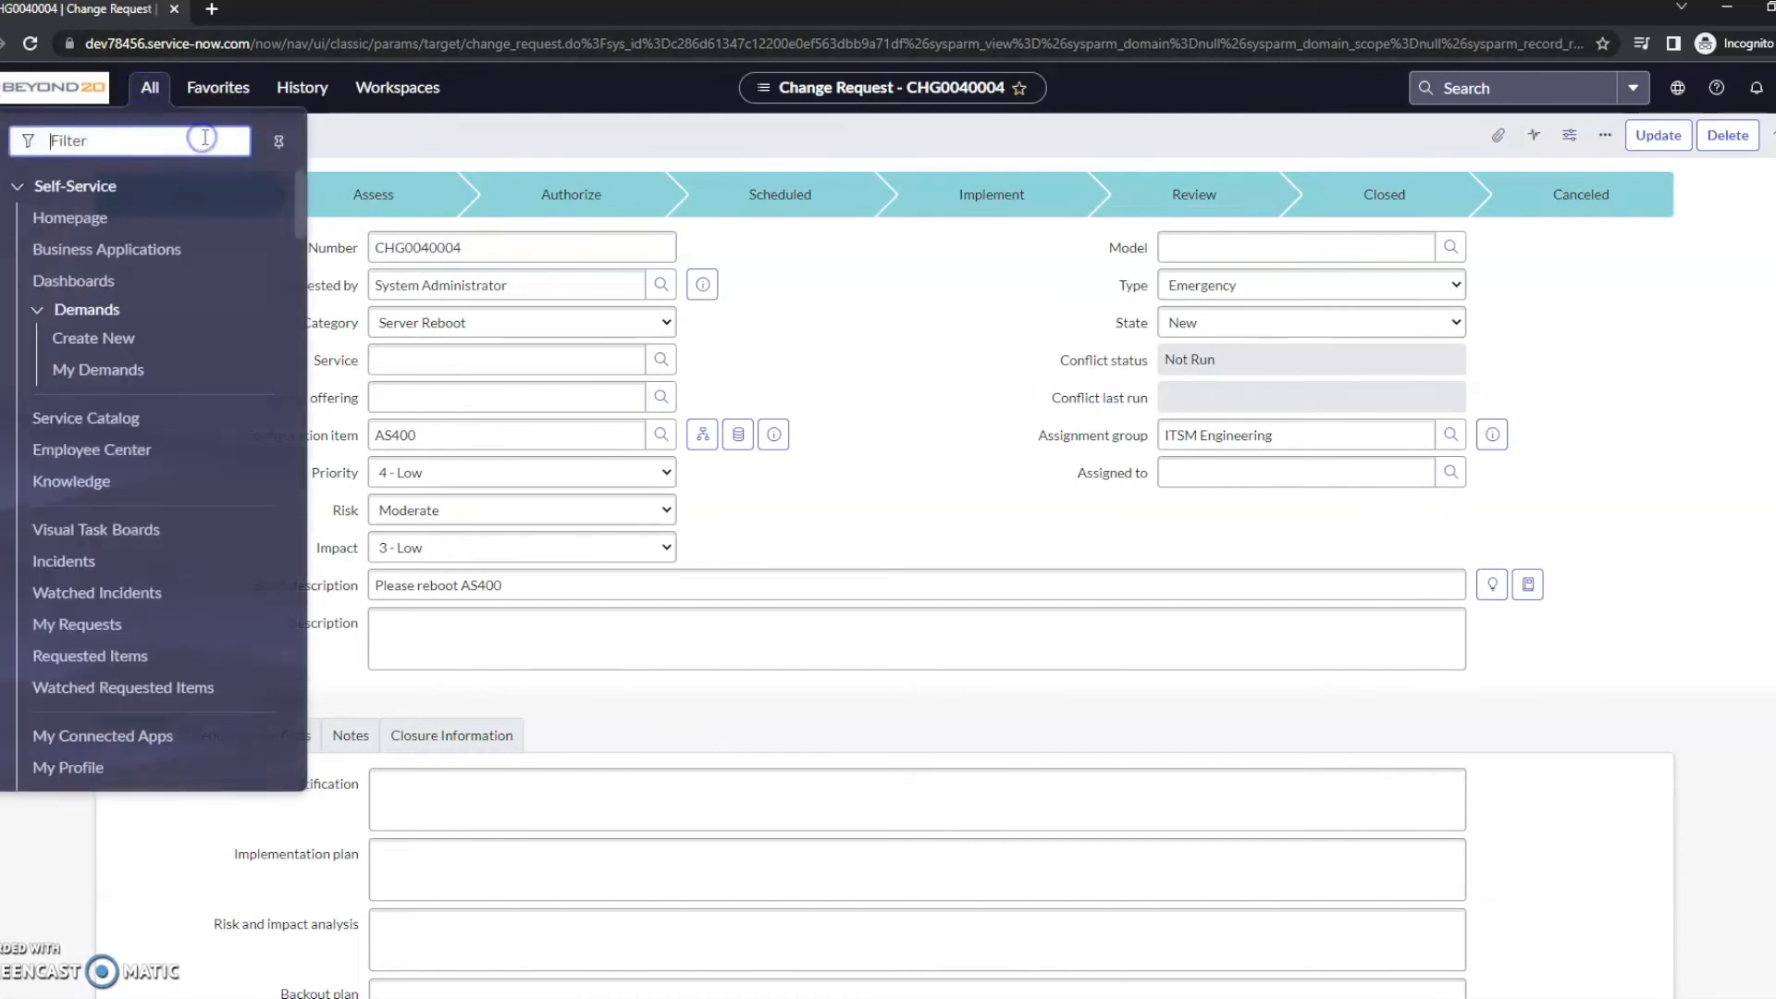
type("tag")
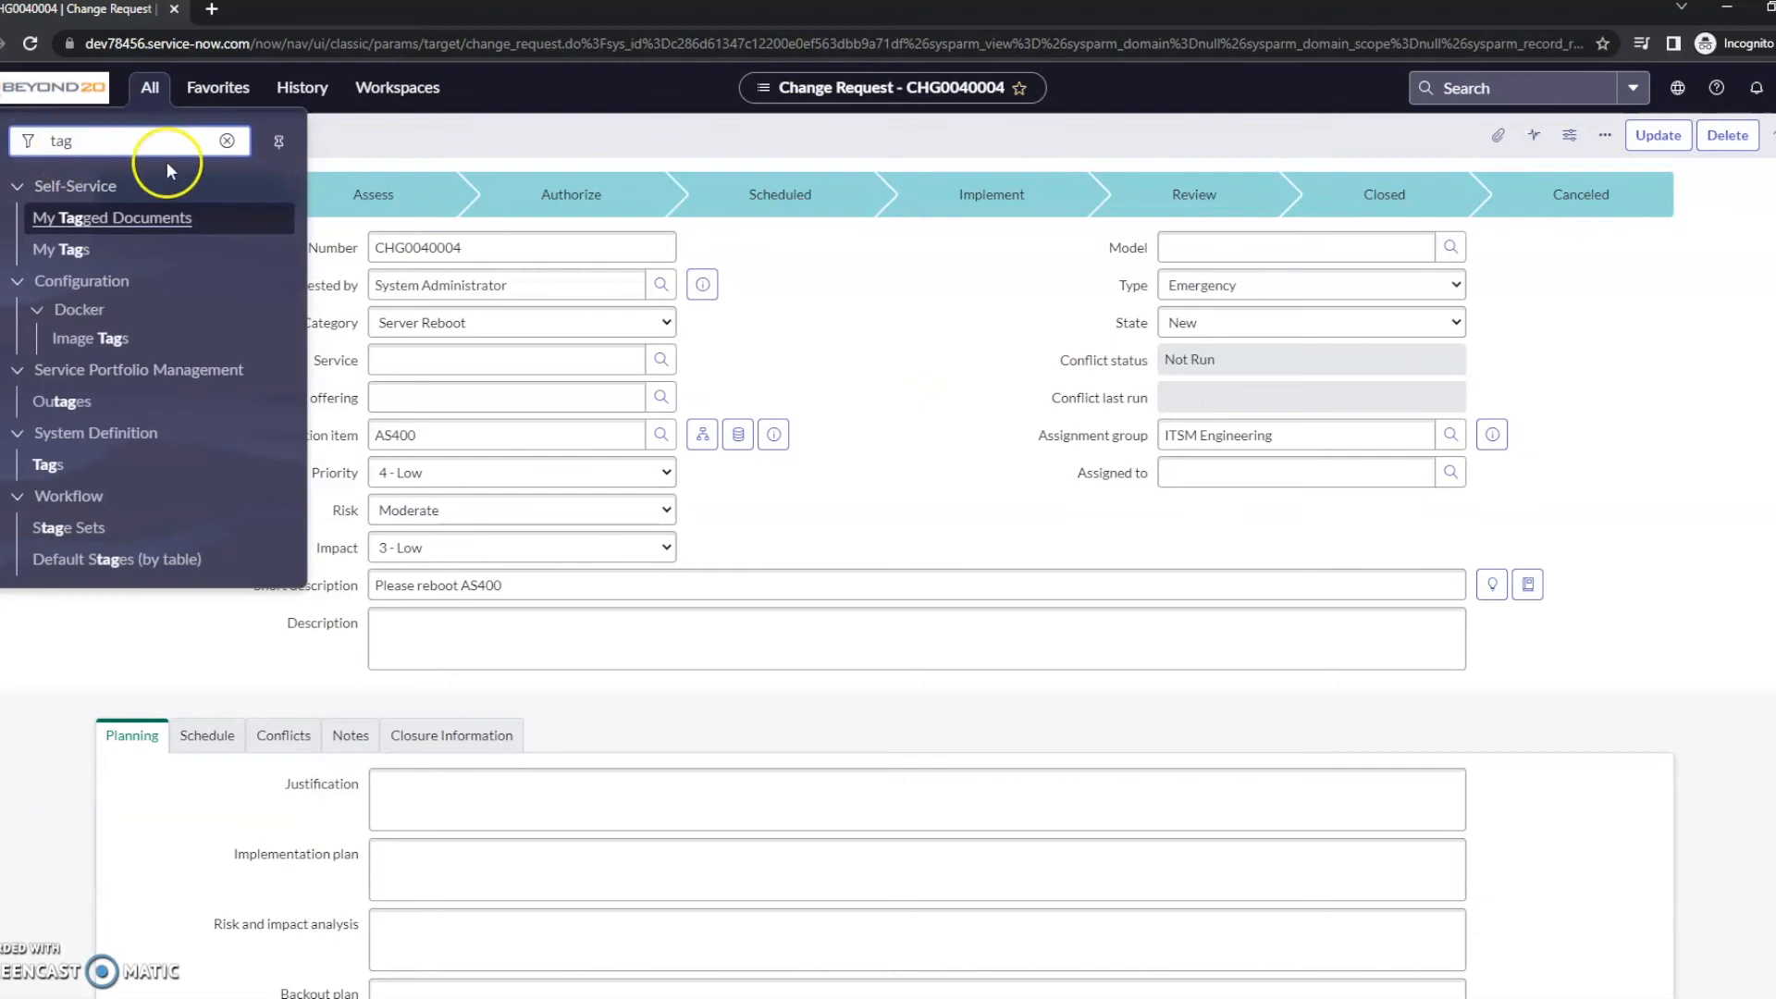
mouse_move(63, 250)
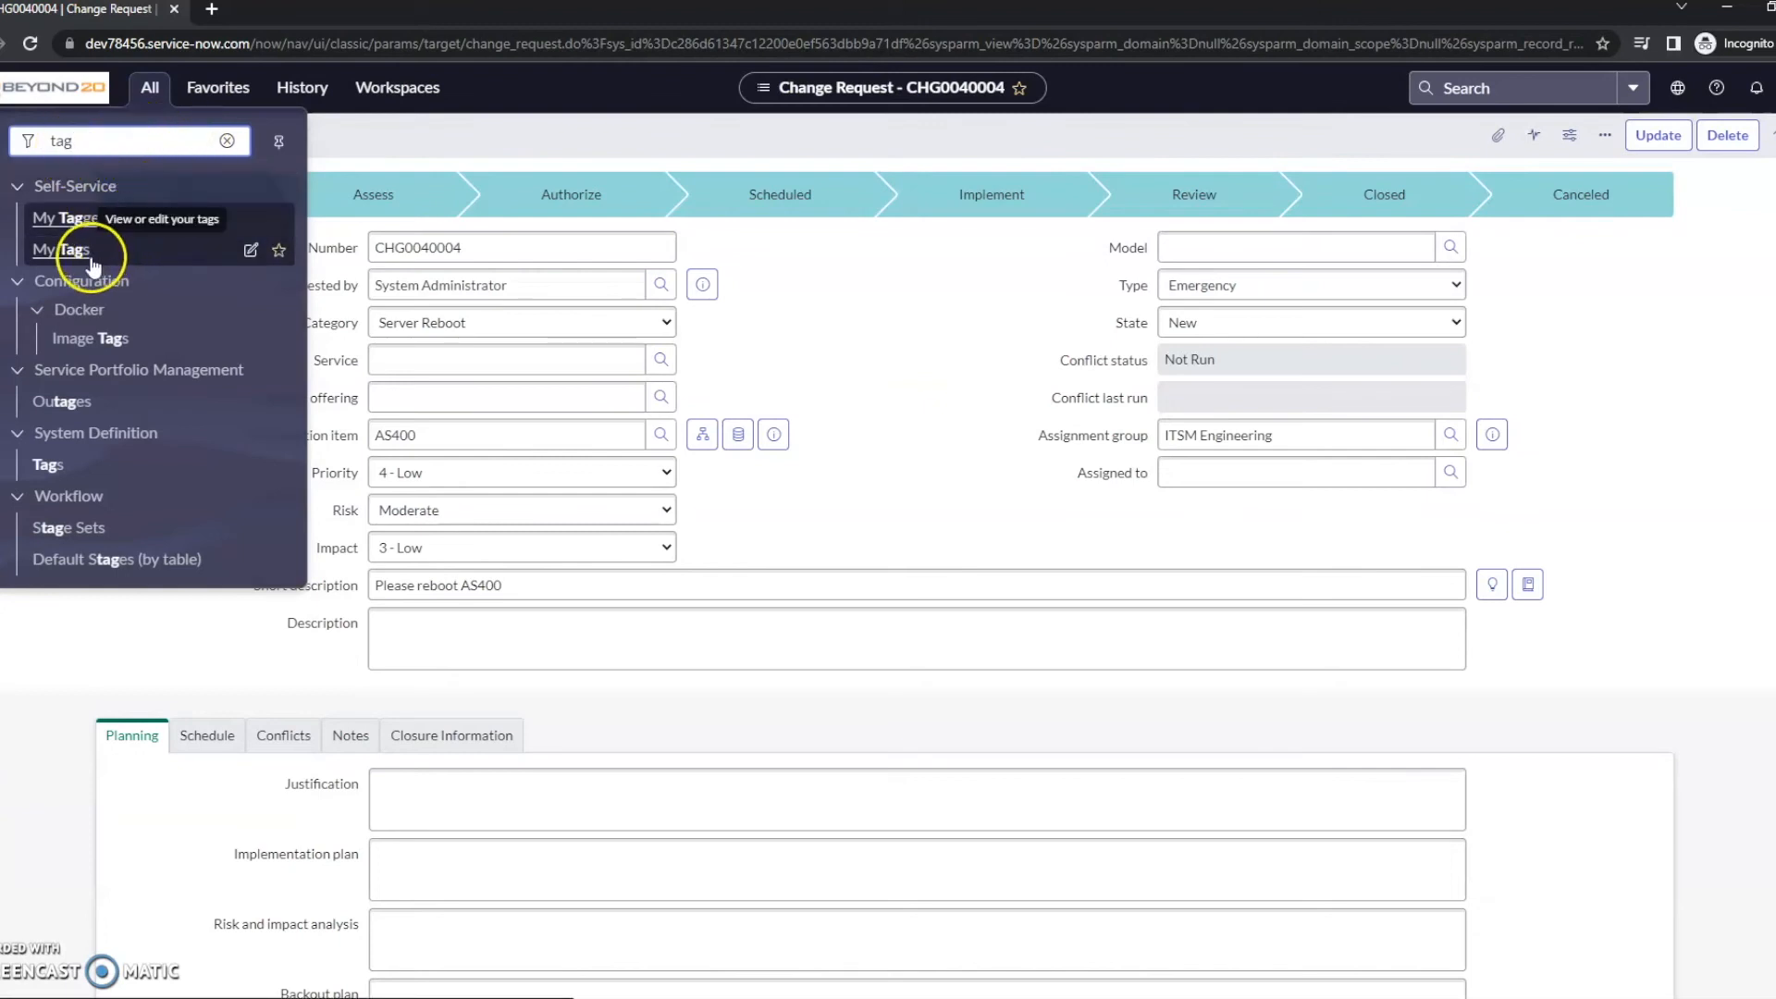
mouse_move(111, 218)
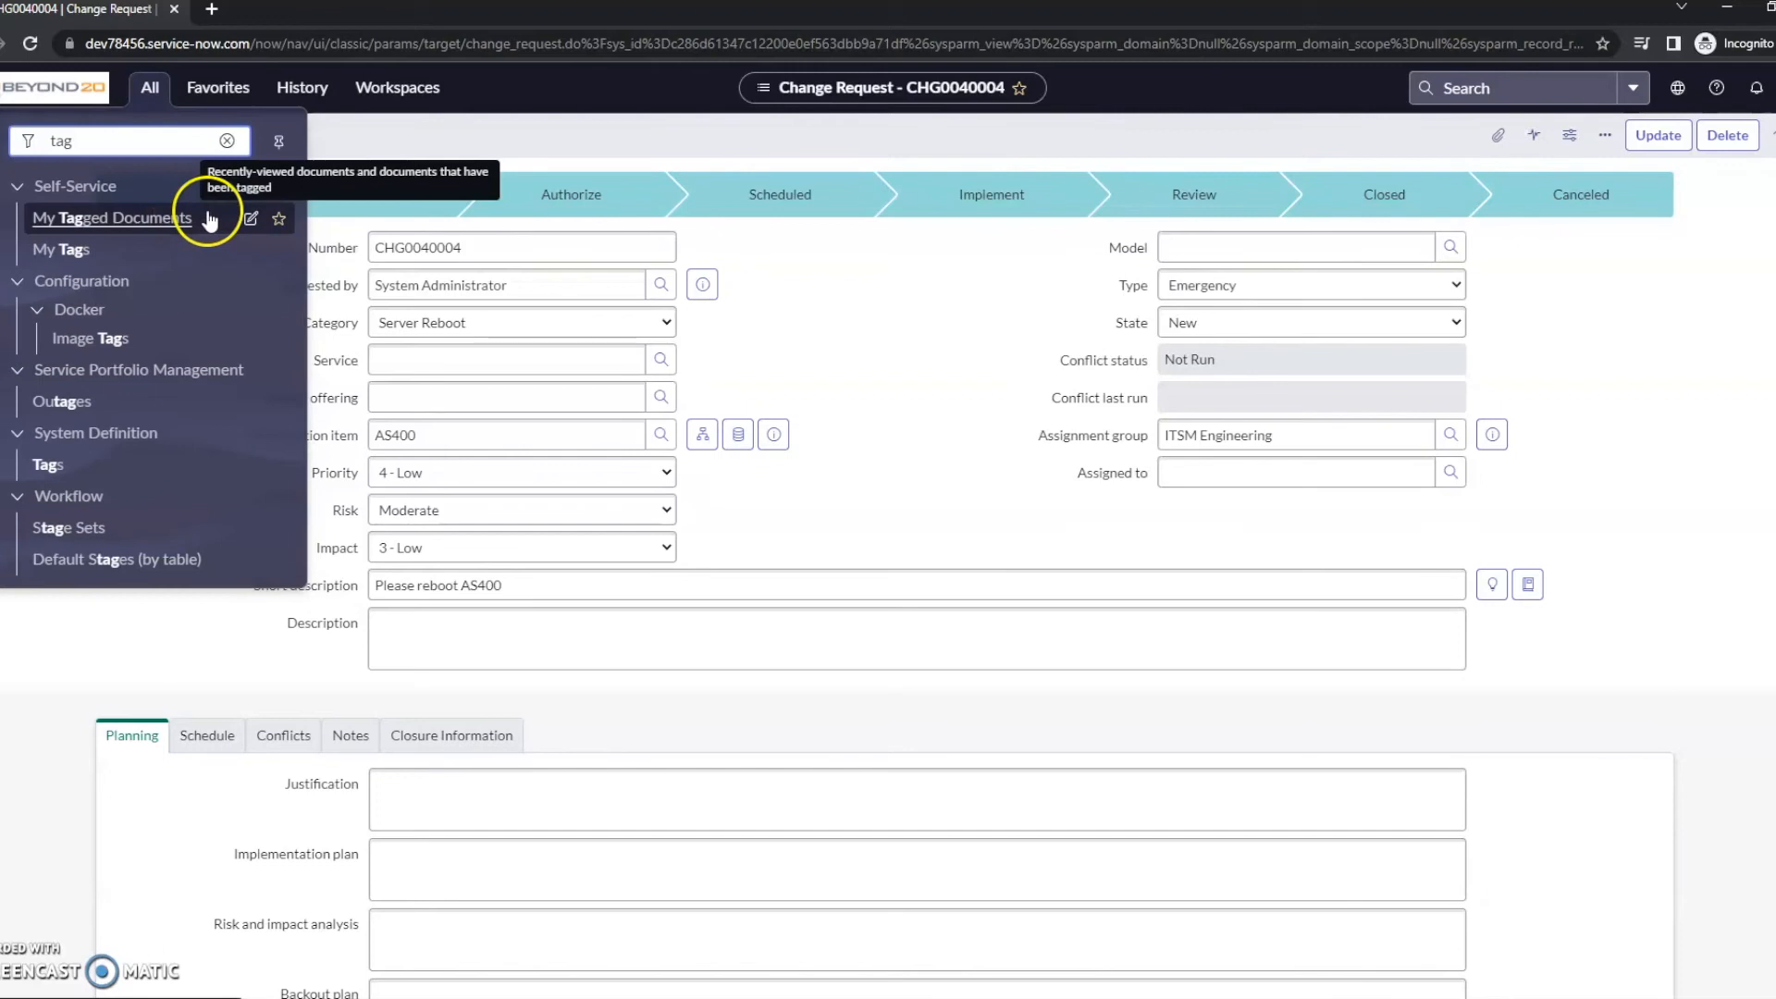
left_click(111, 219)
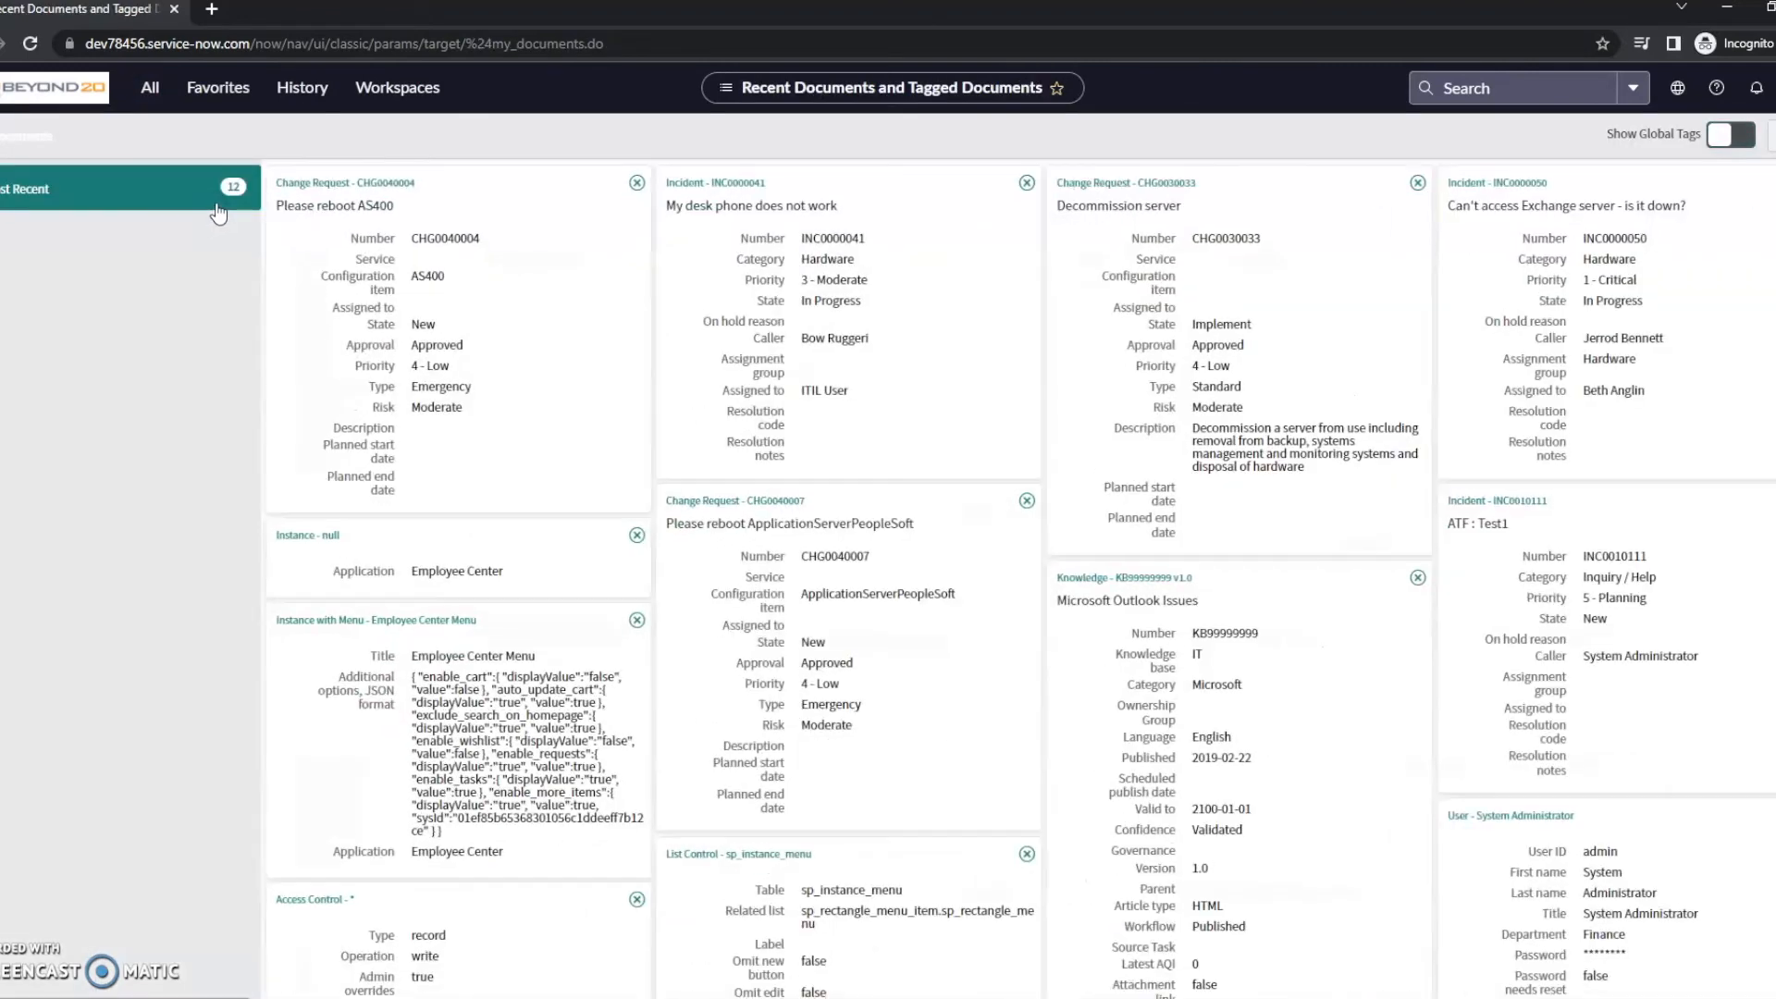
mouse_move(628, 312)
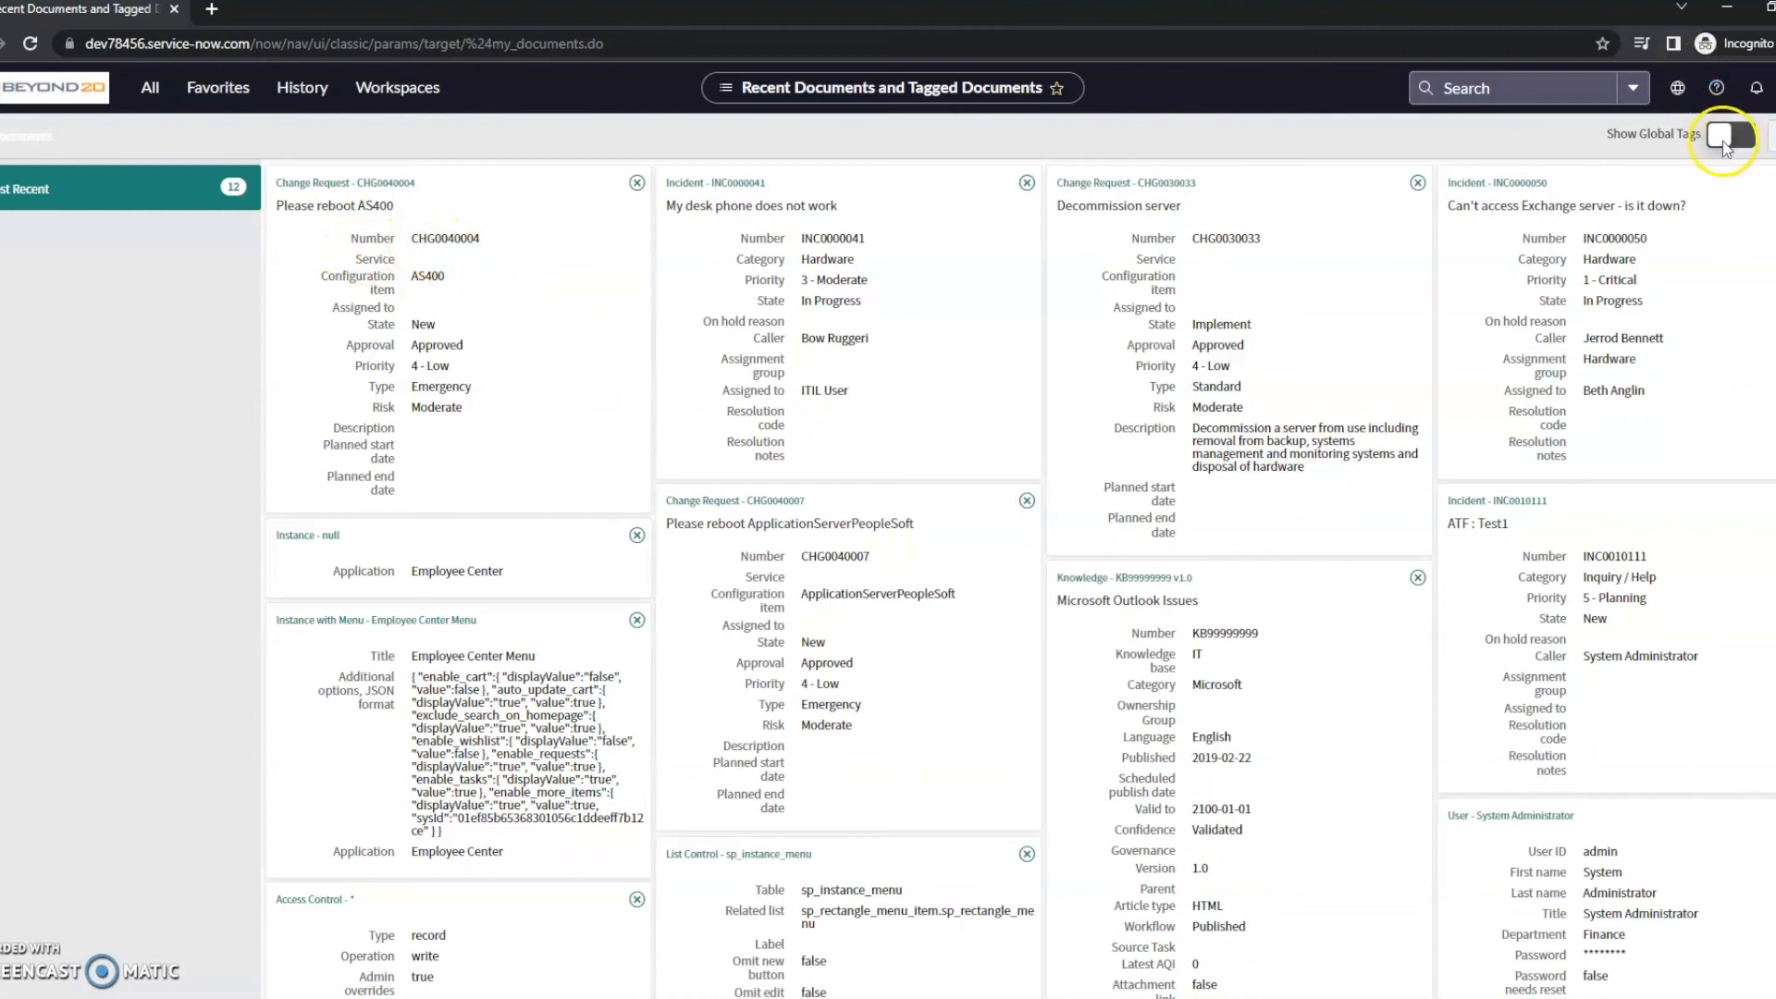
Step: Show global tags and list only J.C.'s Cool Stuff documents: CHG0040004 and INC0000041
left_click(1730, 133)
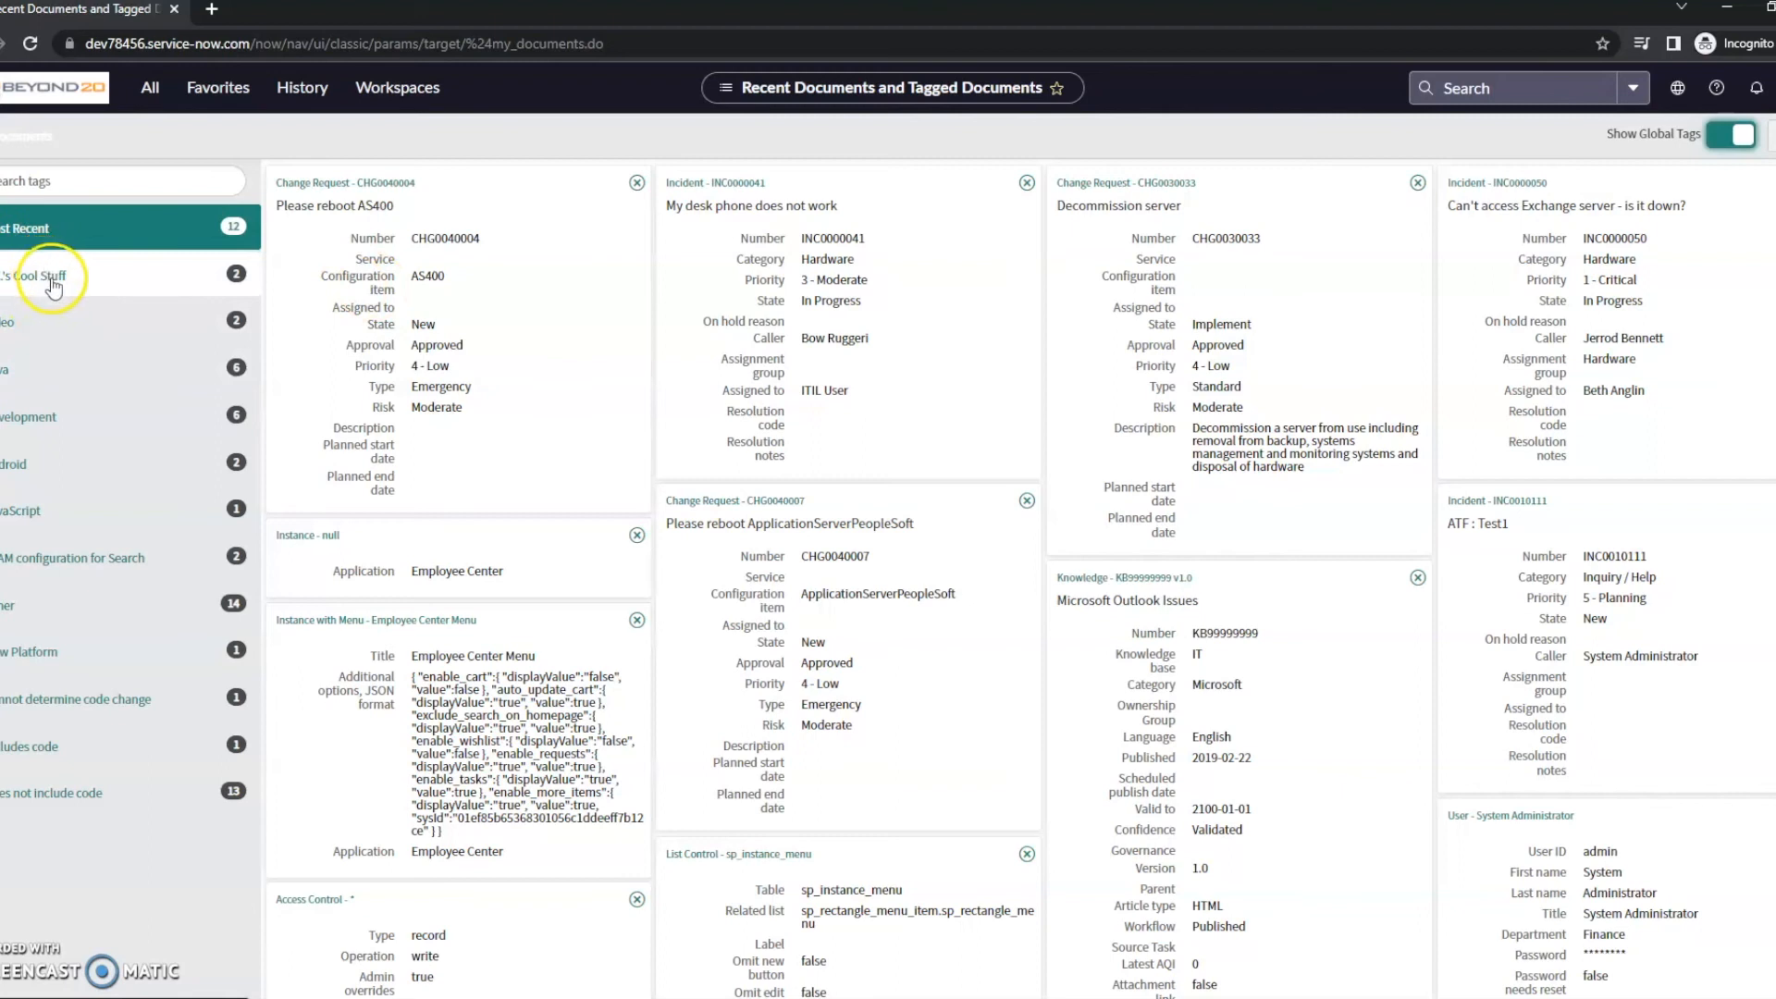
left_click(45, 276)
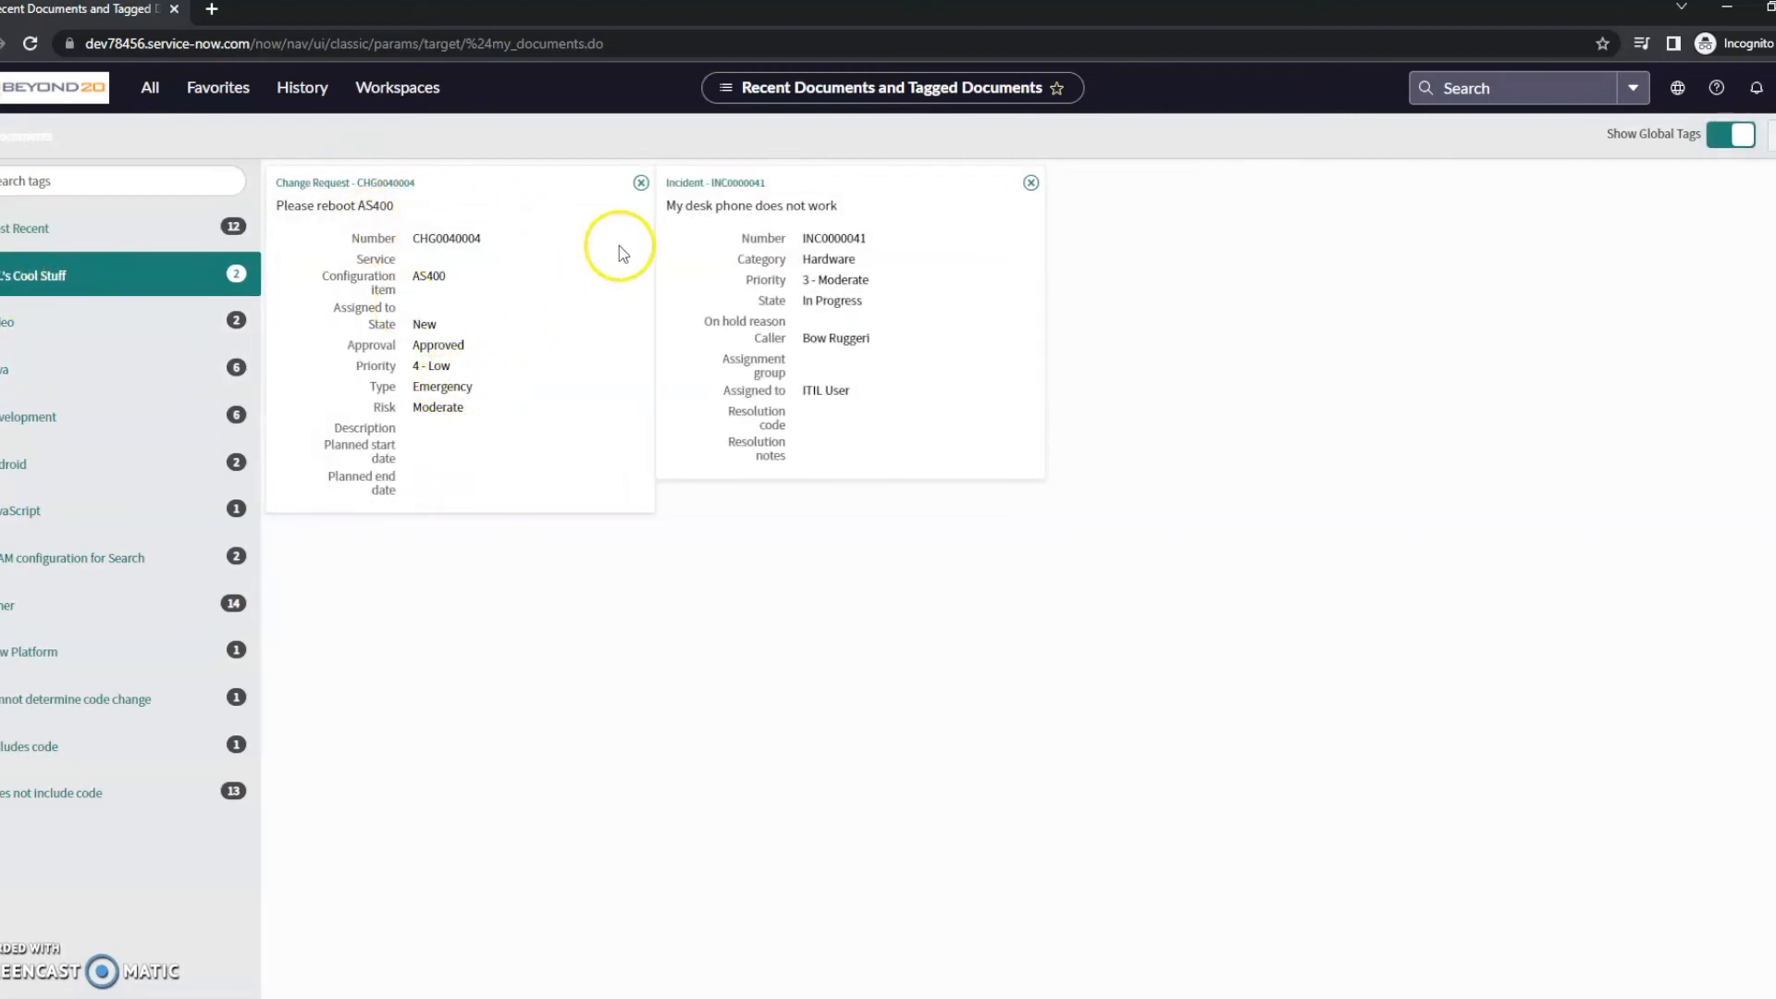
mouse_move(165, 320)
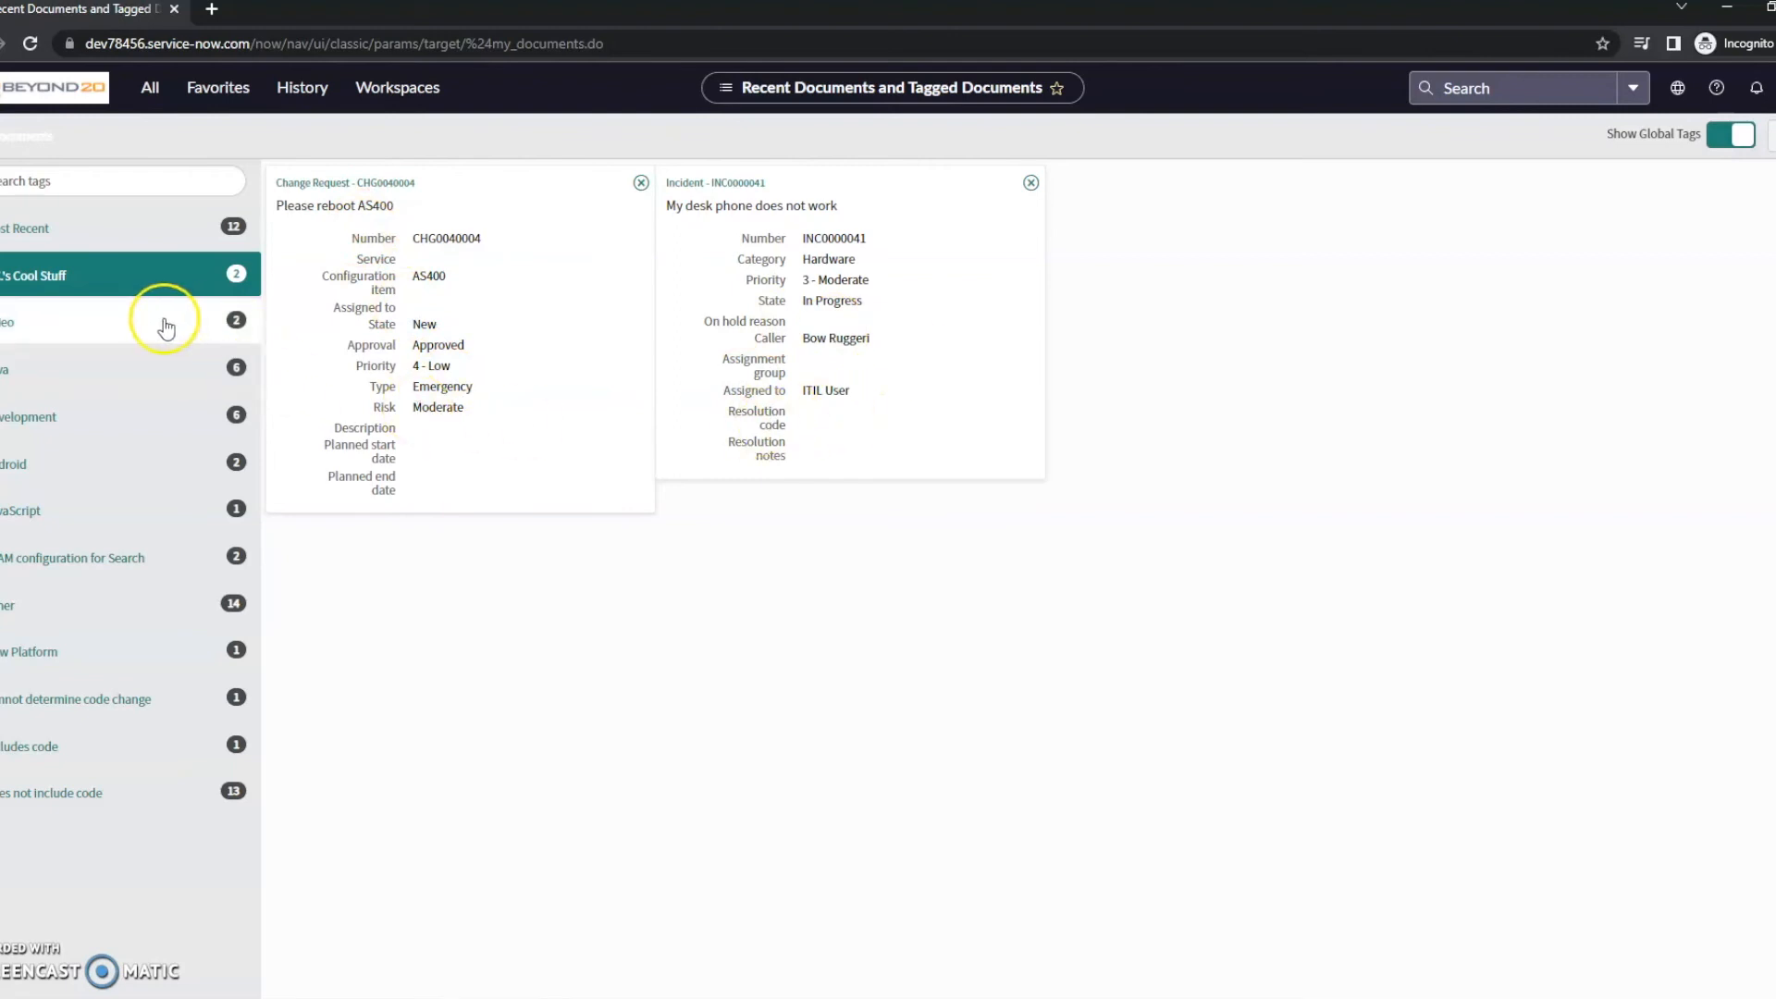